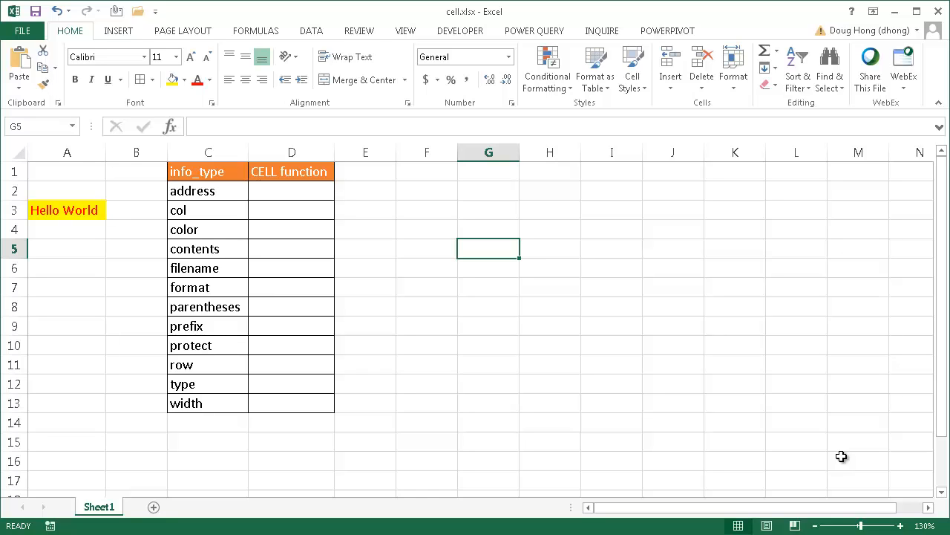
pyautogui.moveTo(683, 389)
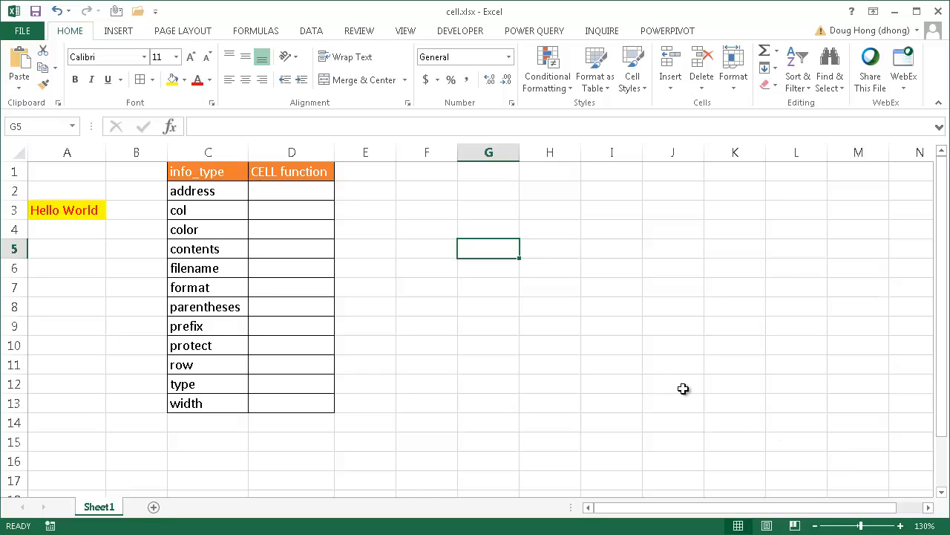
pyautogui.moveTo(481, 419)
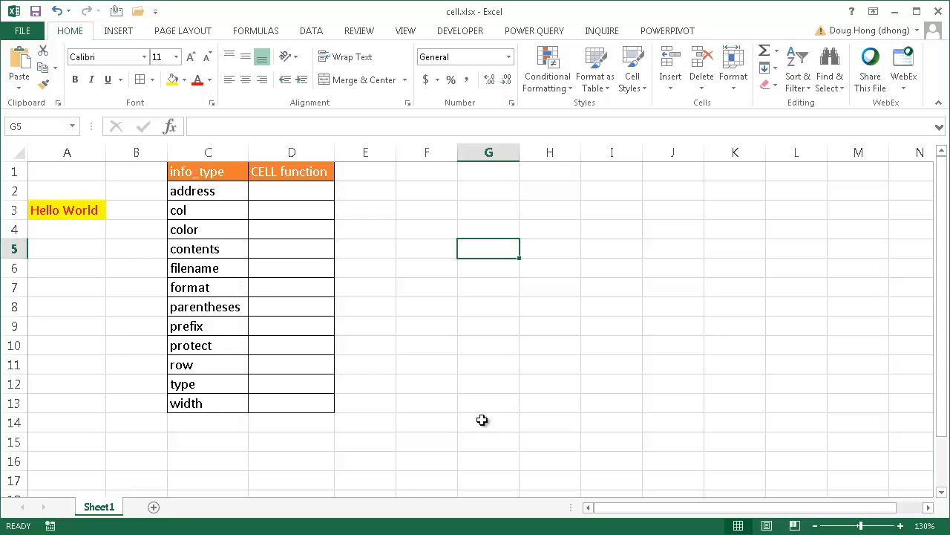
pyautogui.moveTo(398, 322)
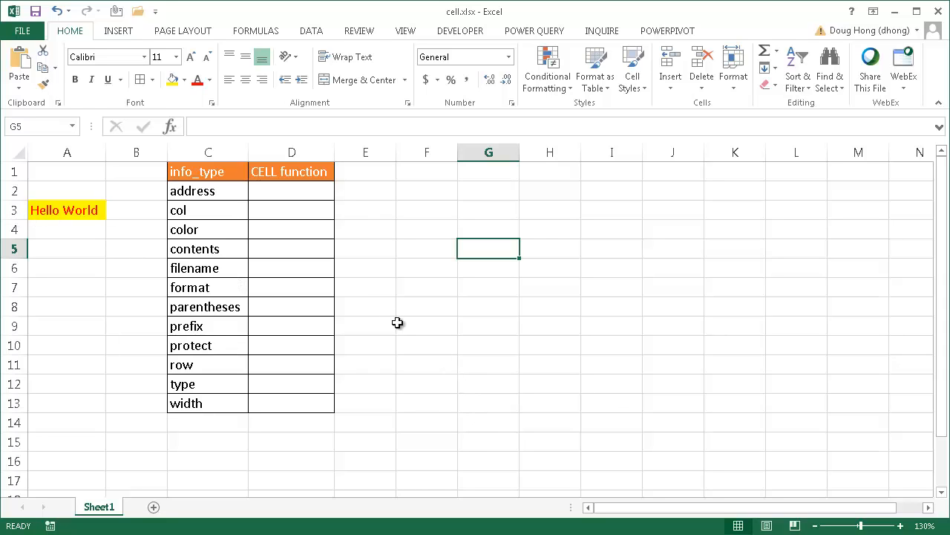
pyautogui.moveTo(187, 171)
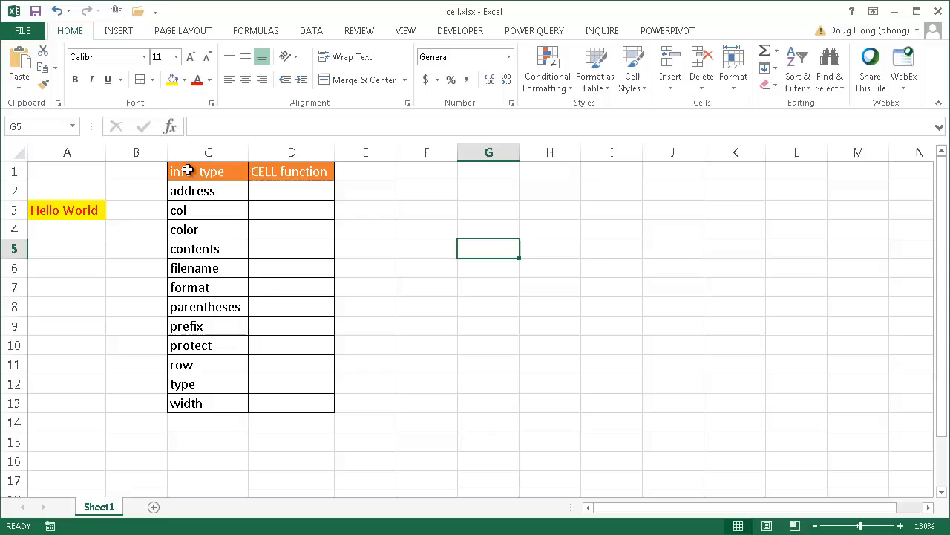
pyautogui.moveTo(73, 211)
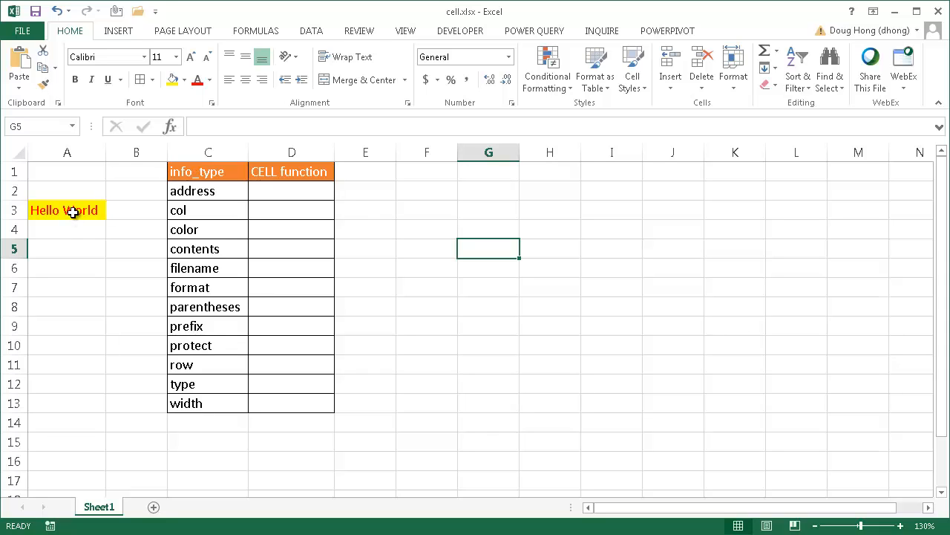
# Step: Begin a =cell( formula in D2 beside the address info type
pyautogui.click(426, 229)
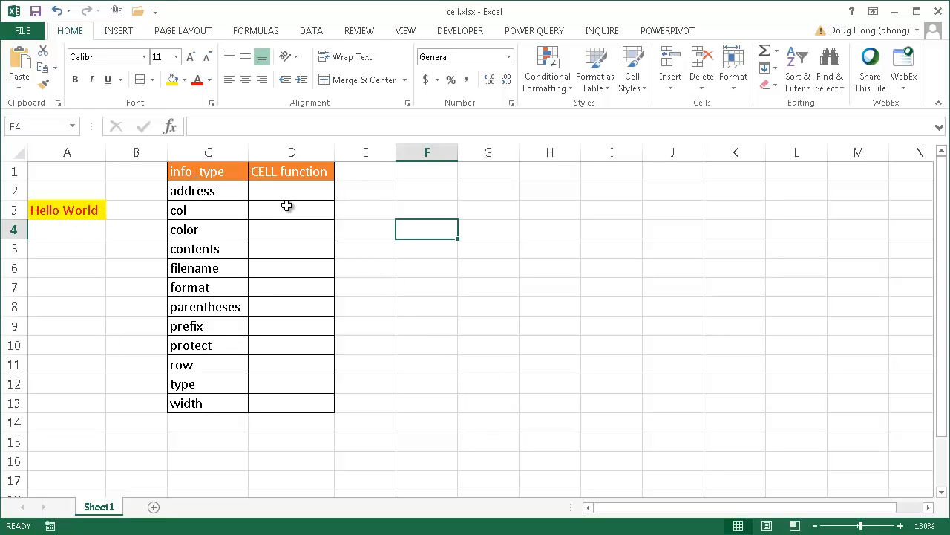
pyautogui.moveTo(208, 173)
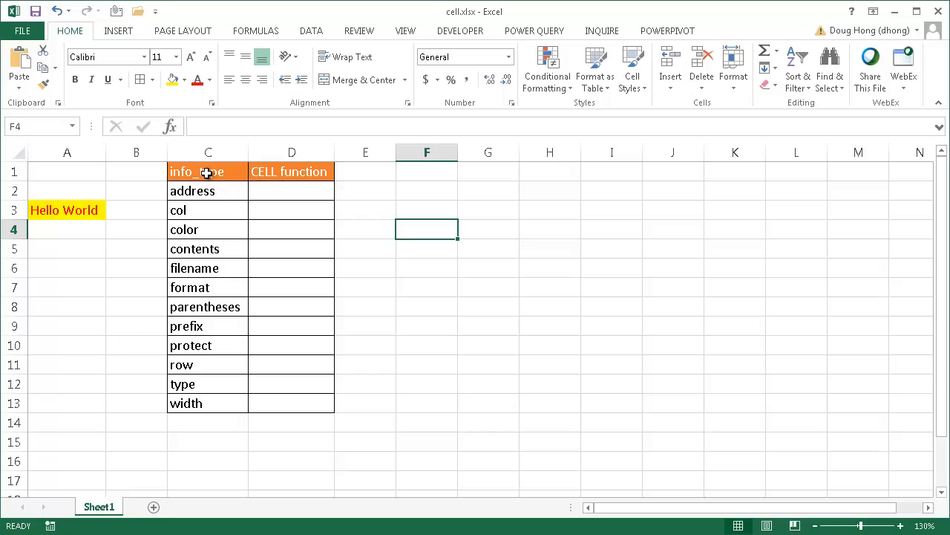
pyautogui.click(291, 190)
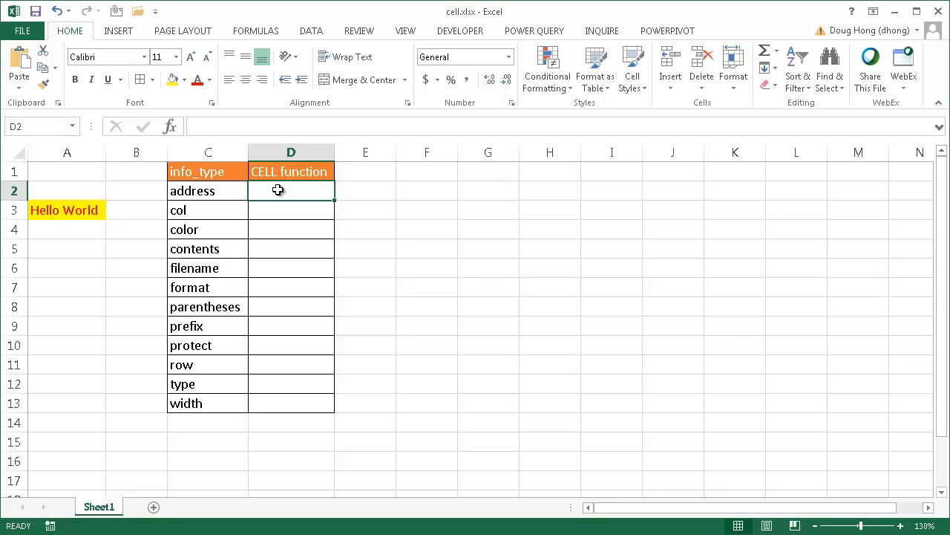
pyautogui.write('=cell')
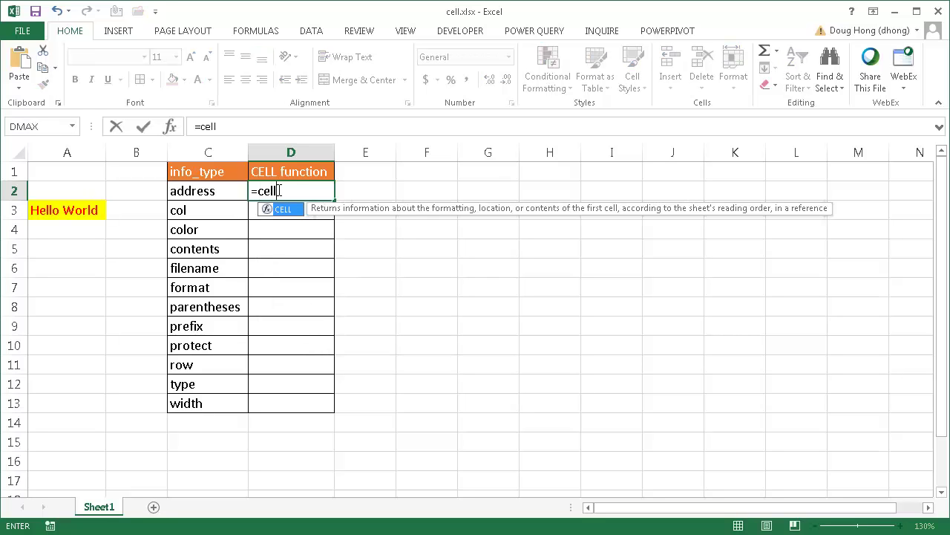
pyautogui.write('(')
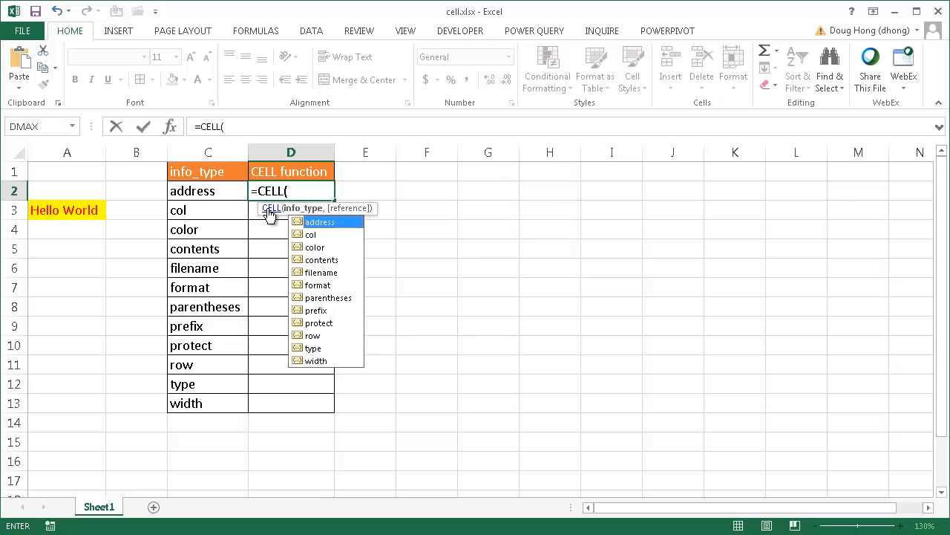
pyautogui.moveTo(170, 126)
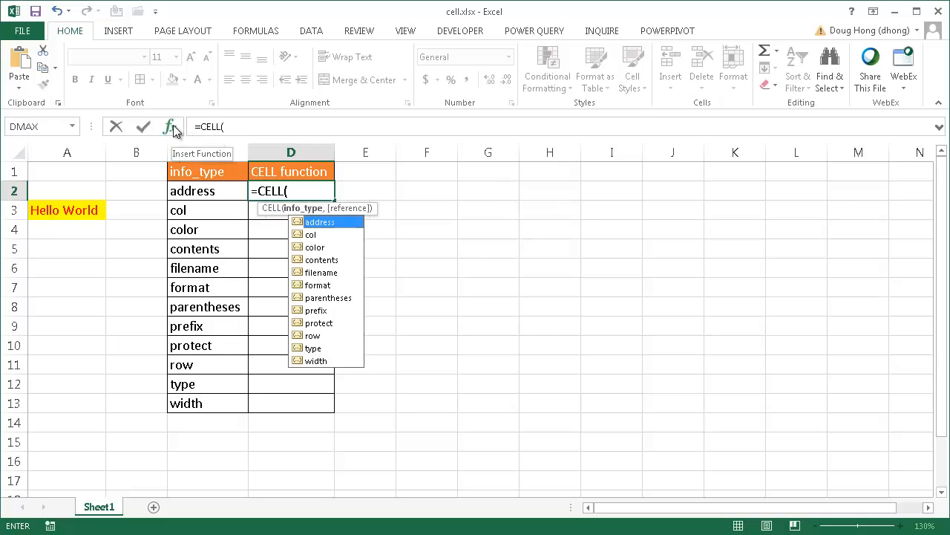
# Step: Bring up the Function Arguments form for the CELL function in D2
pyautogui.click(169, 126)
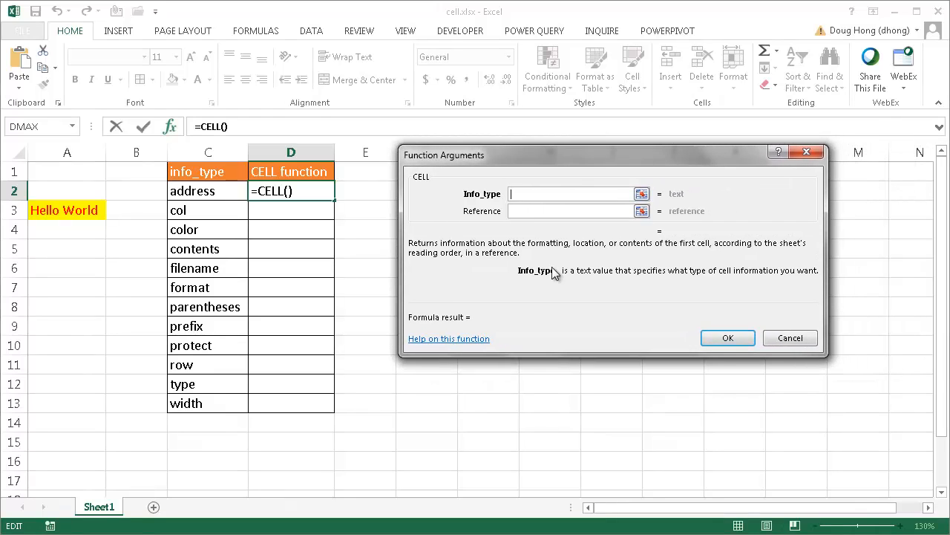
pyautogui.moveTo(445, 338)
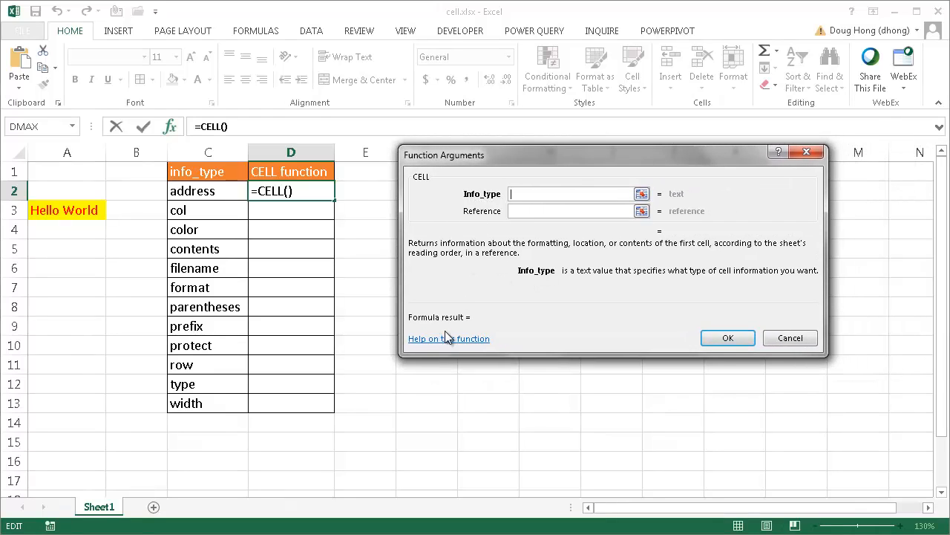
pyautogui.moveTo(438, 346)
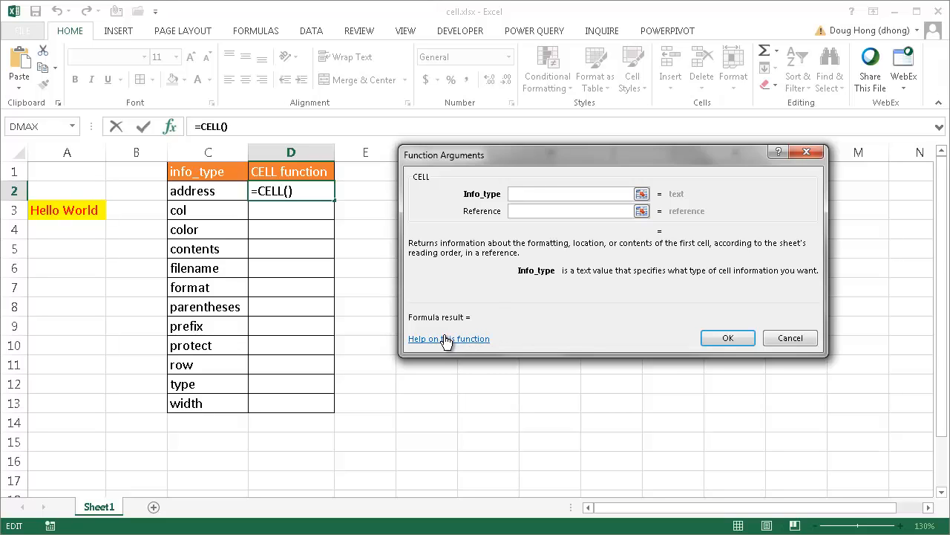
# Step: Read the CELL help article's info_type descriptions down to width
pyautogui.click(446, 338)
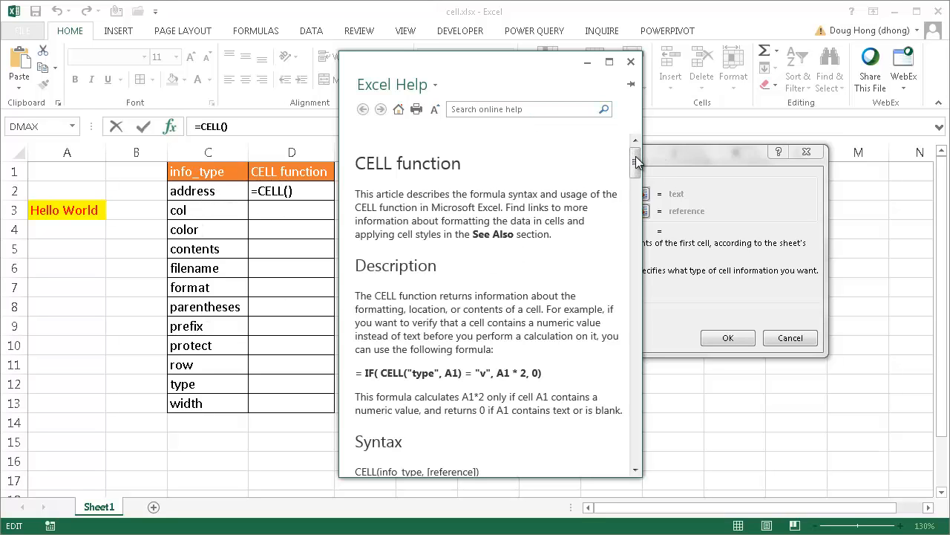
pyautogui.scroll(-3)
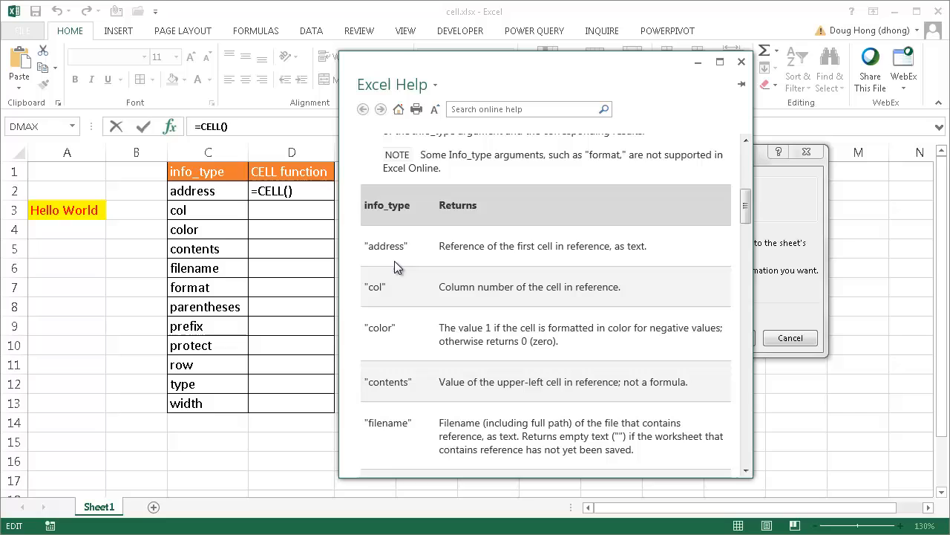
pyautogui.moveTo(456, 260)
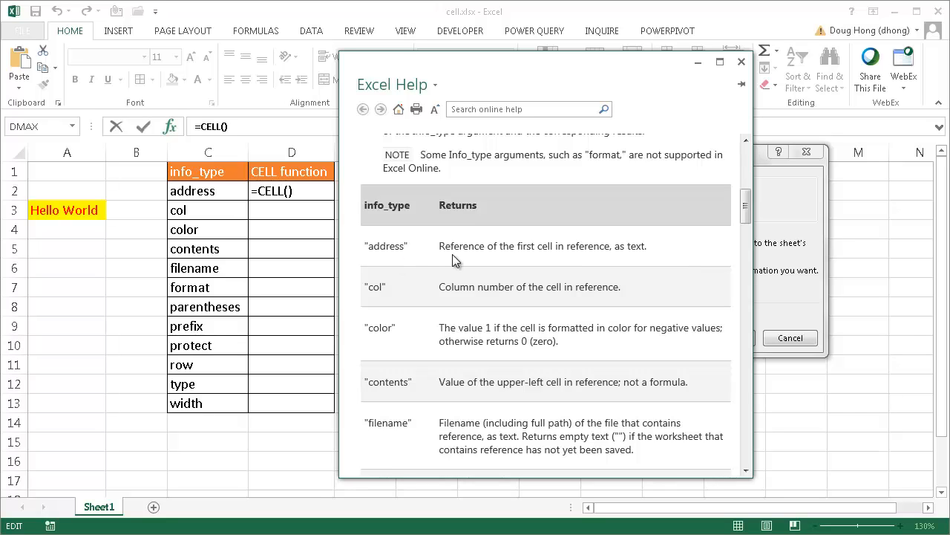
pyautogui.moveTo(63, 184)
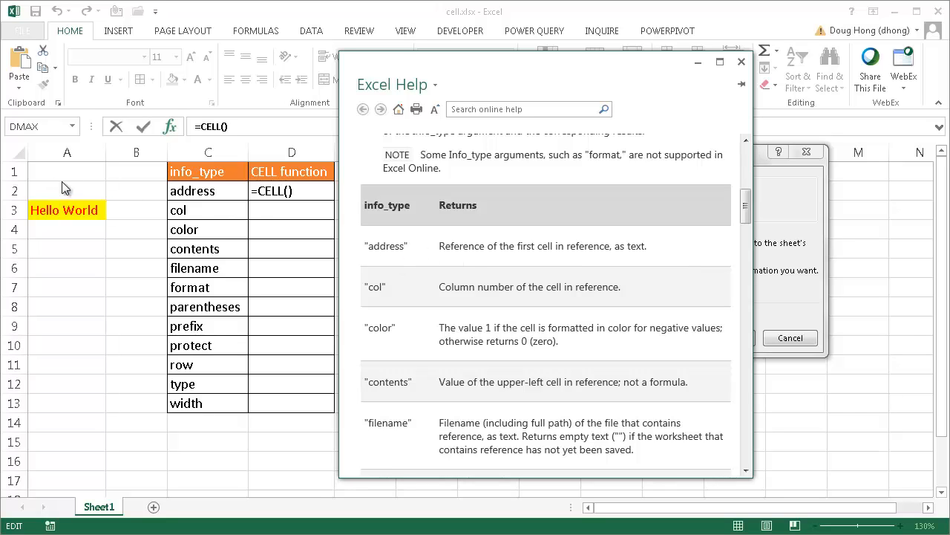
pyautogui.moveTo(289, 195)
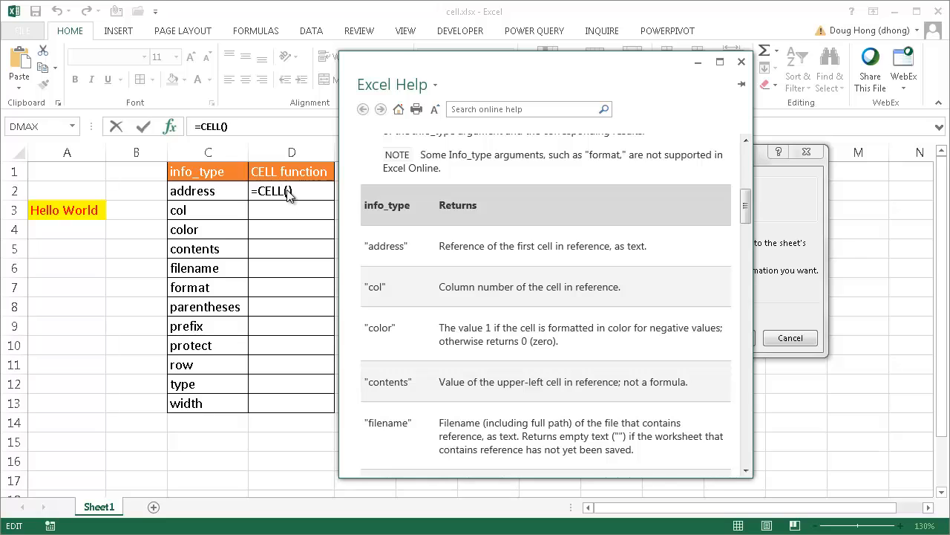
pyautogui.moveTo(277, 196)
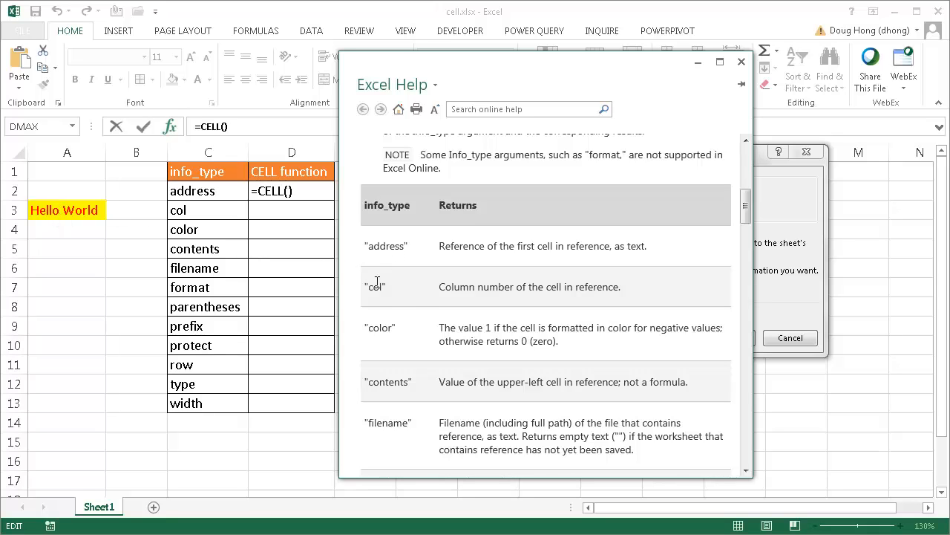
pyautogui.moveTo(457, 291)
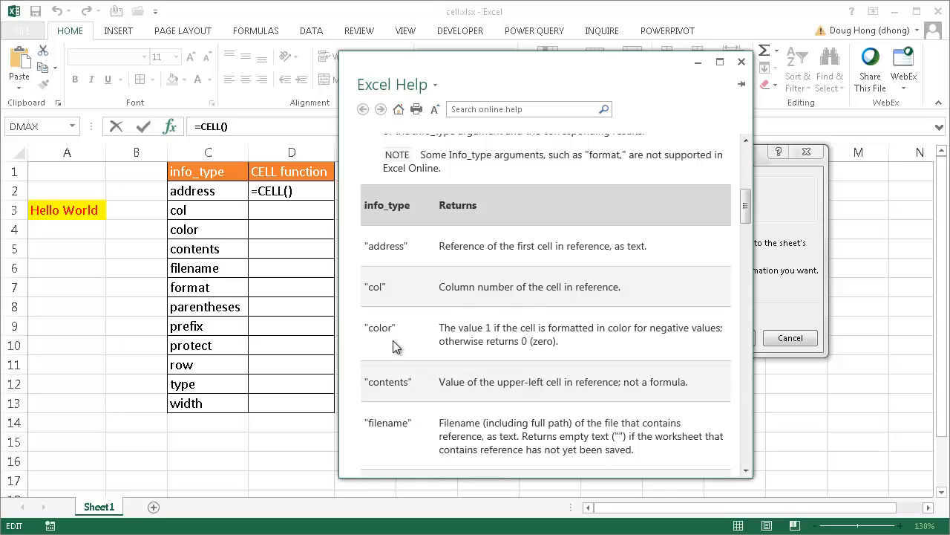
pyautogui.moveTo(382, 331)
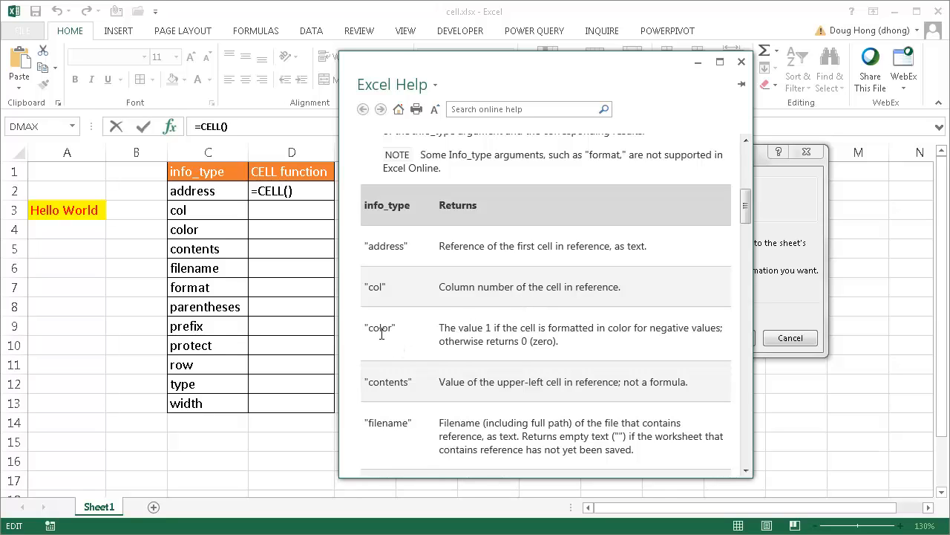
pyautogui.moveTo(545, 415)
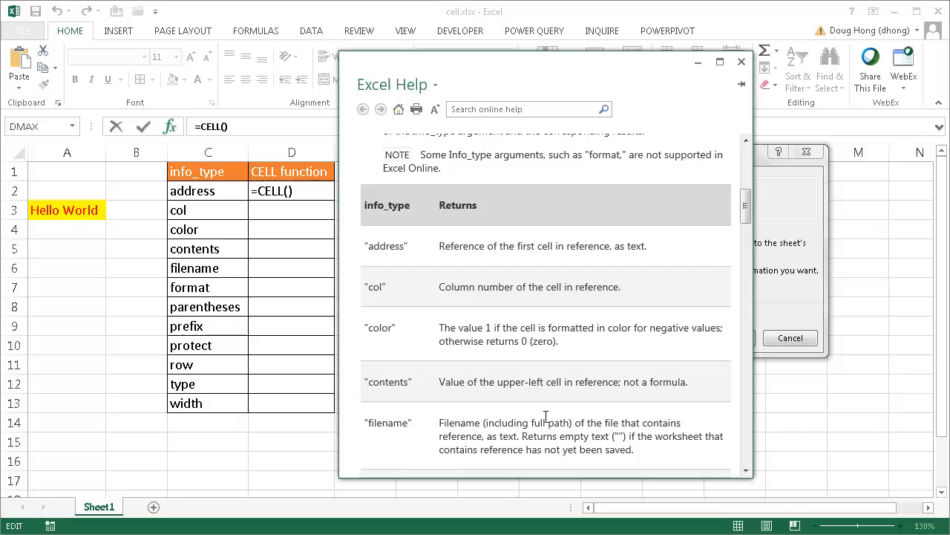
pyautogui.scroll(-3)
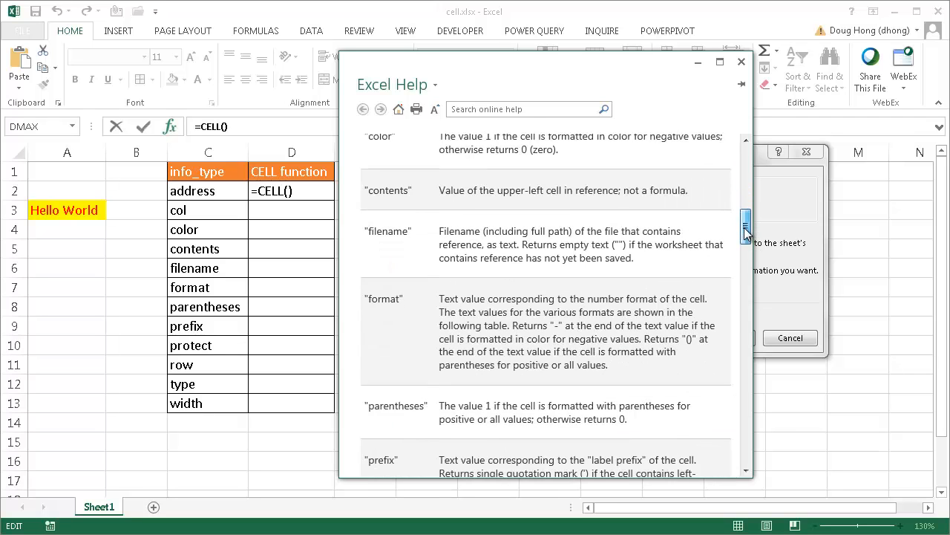
pyautogui.moveTo(745, 230); pyautogui.dragTo(745, 264)
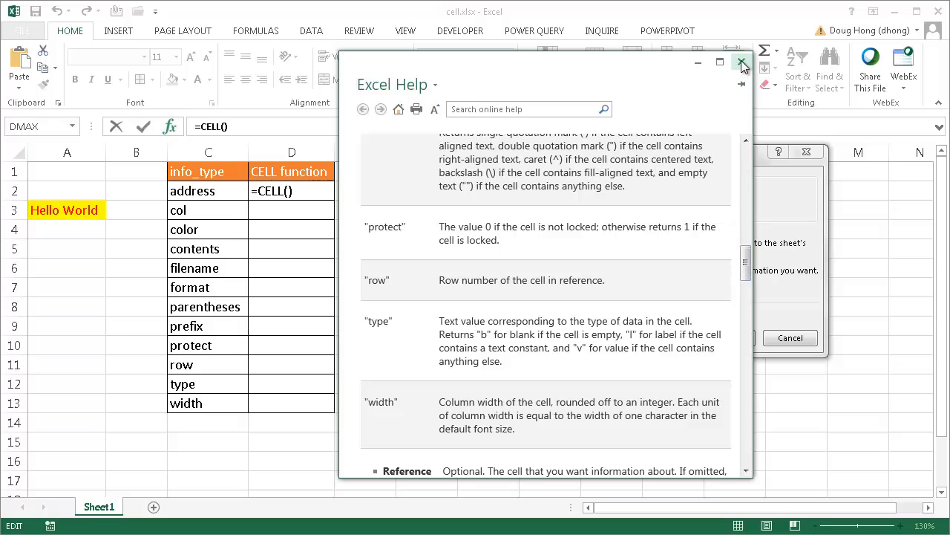
# Step: Close the help page and cancel the unfinished CELL formula, leaving D2 empty
pyautogui.click(739, 62)
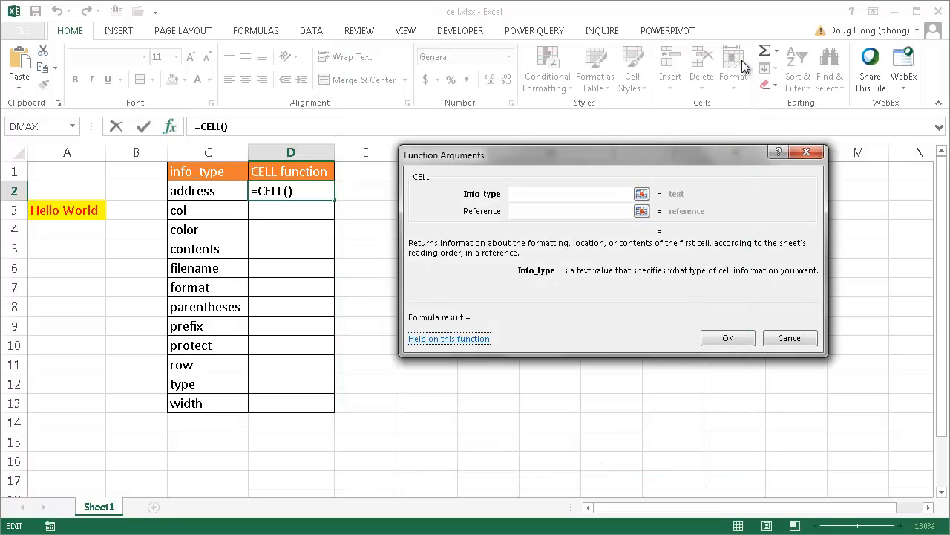
pyautogui.moveTo(410, 220)
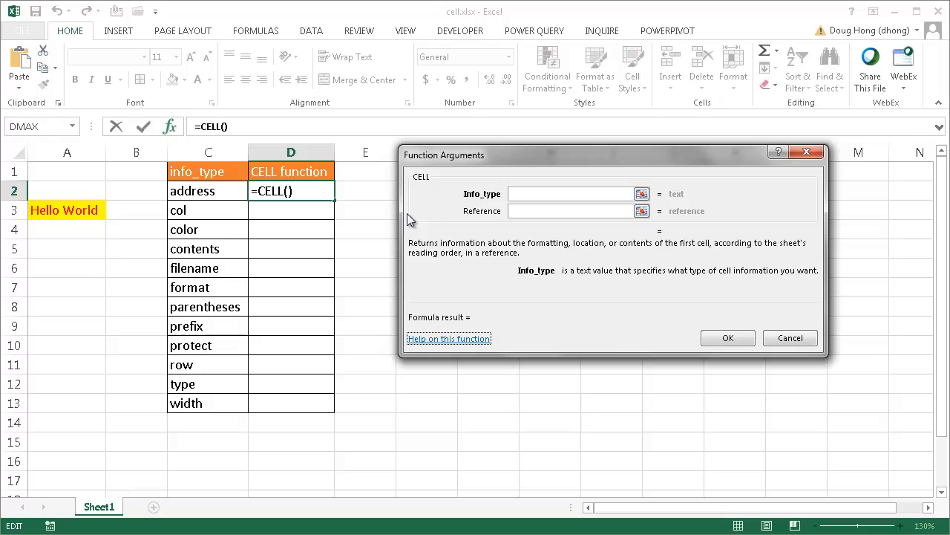
pyautogui.moveTo(790, 339)
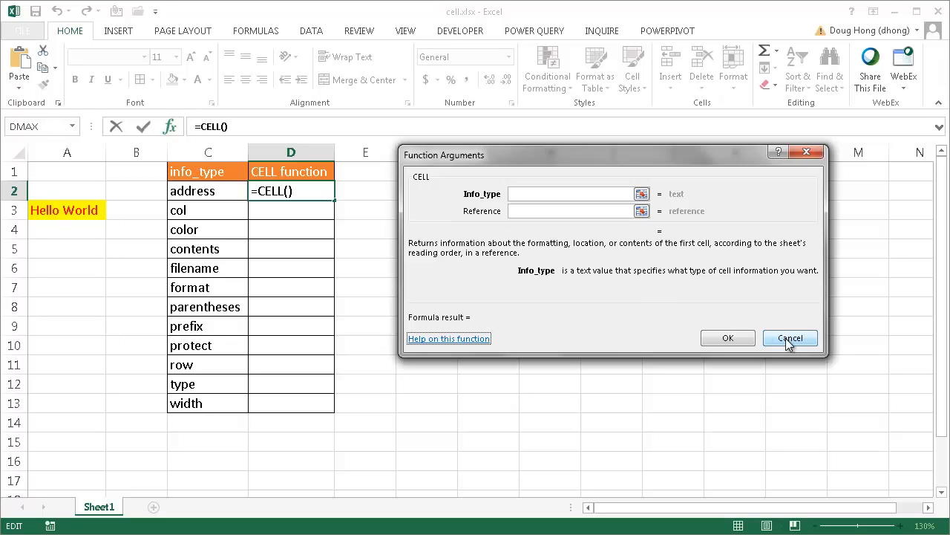
pyautogui.click(790, 339)
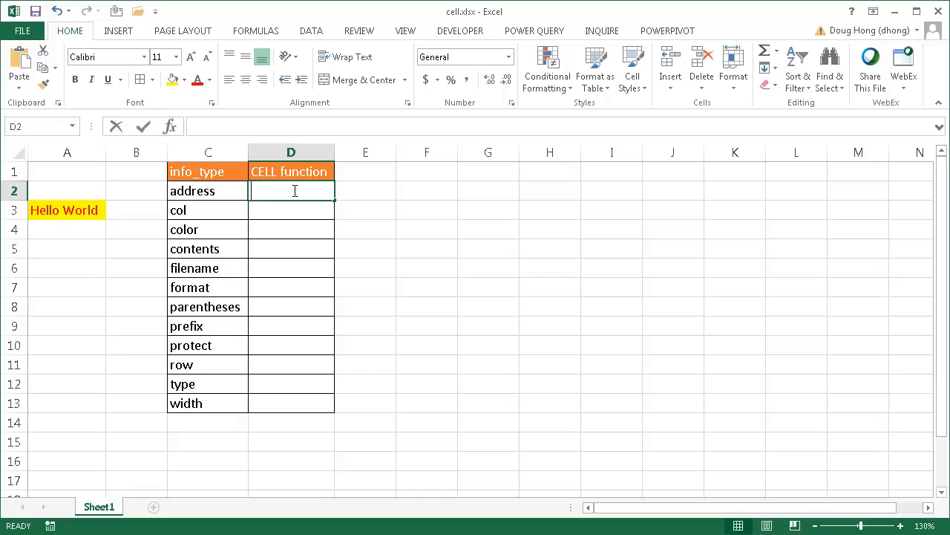
# Step: Enter =CELL(C2,$A$3) in D2, returning the Hello World cell's address $A$3
pyautogui.write('=CELL(')
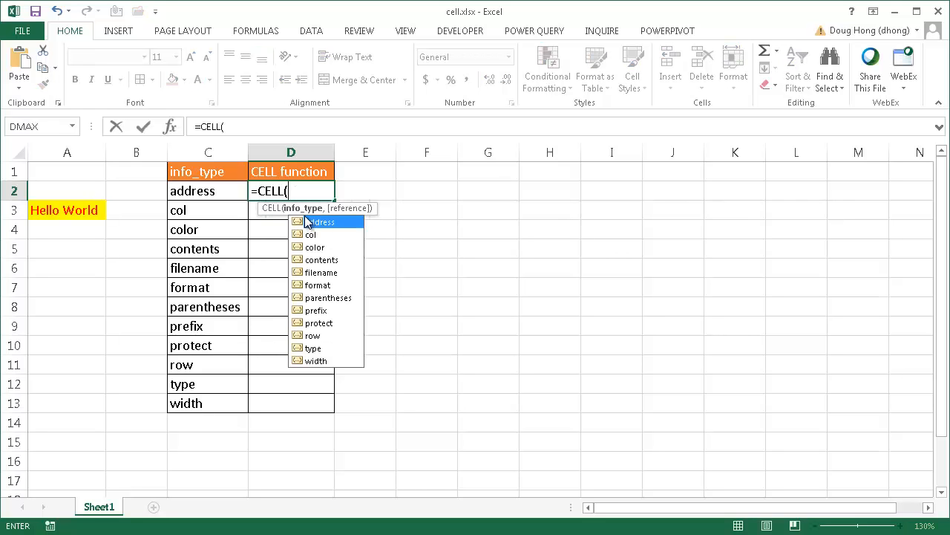
pyautogui.moveTo(303, 246)
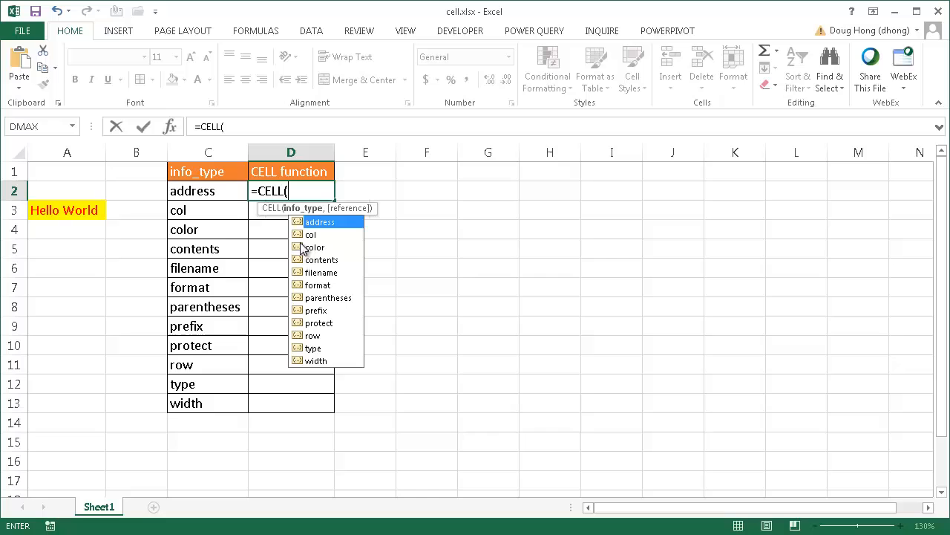
pyautogui.click(197, 190)
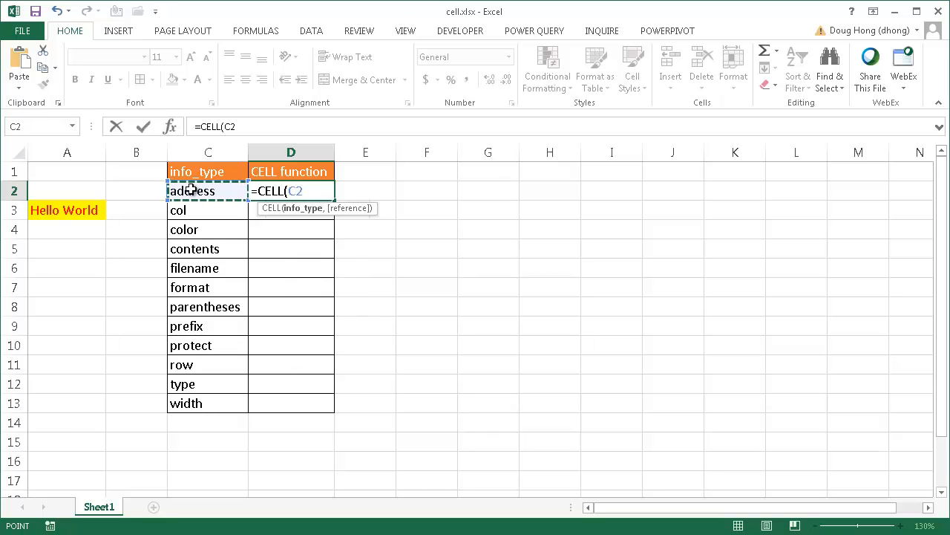
pyautogui.write(',')
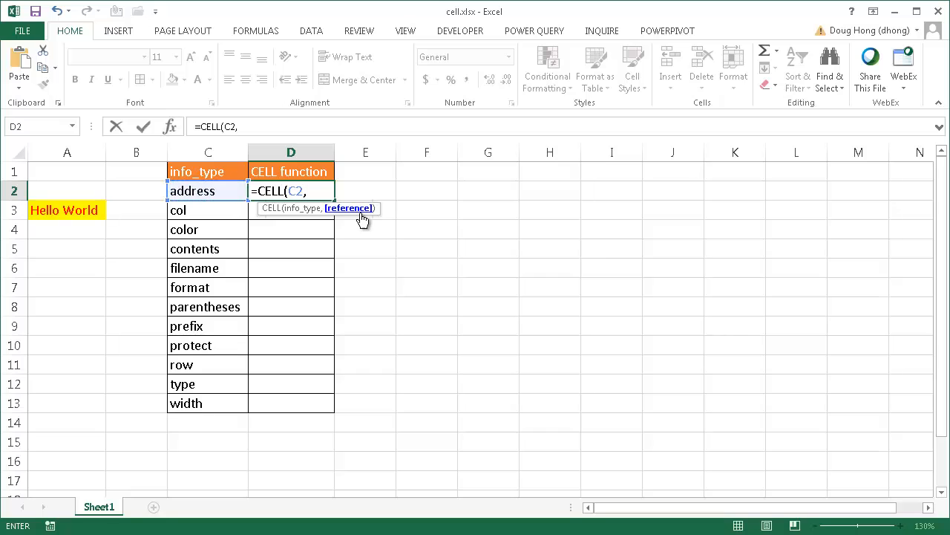
pyautogui.click(65, 210)
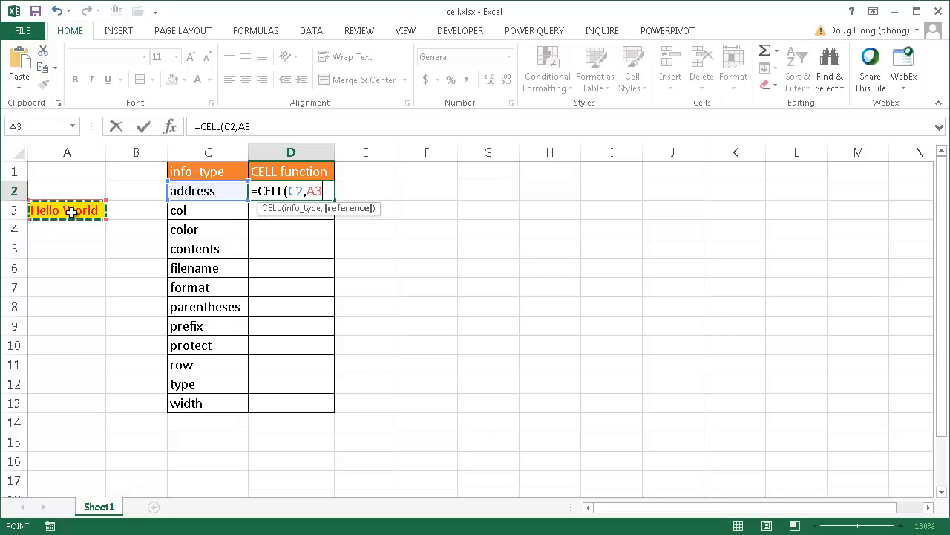
pyautogui.press('F4')
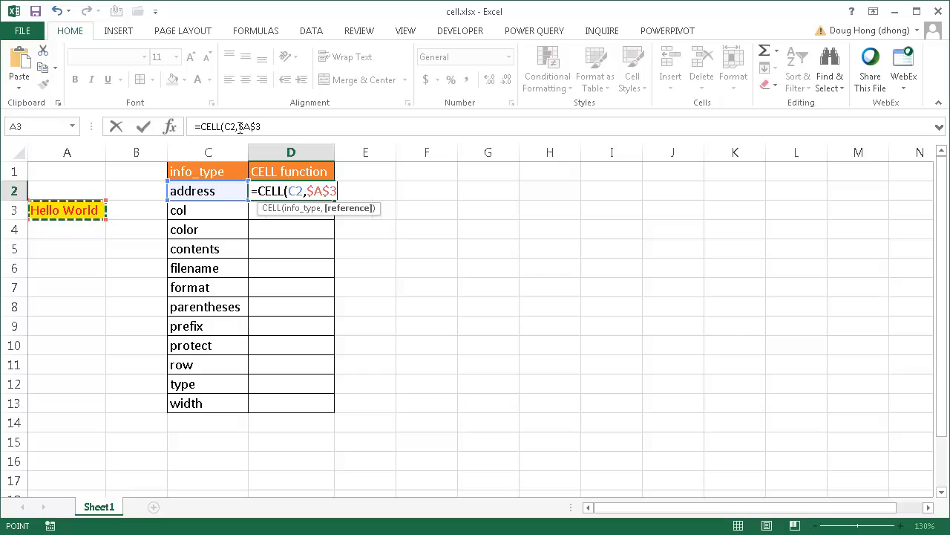
pyautogui.moveTo(306, 200)
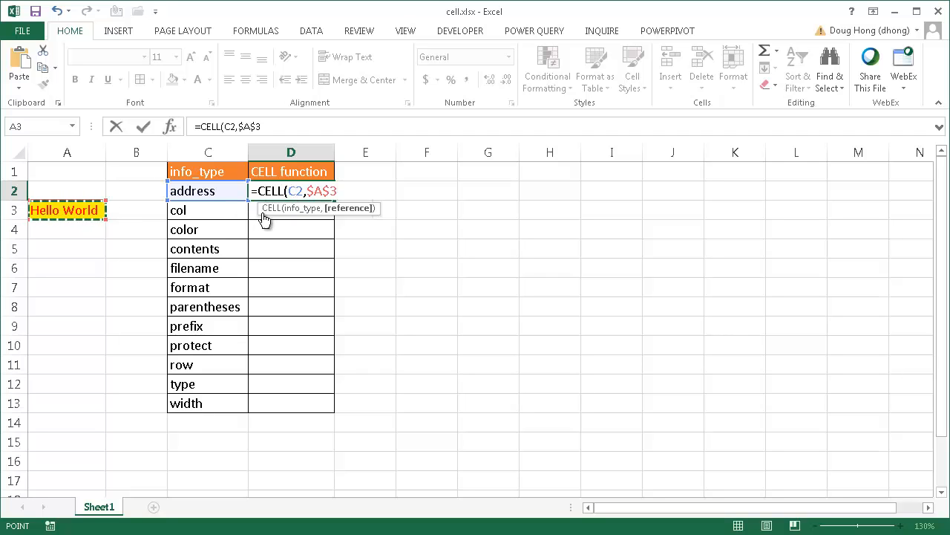
pyautogui.moveTo(361, 223)
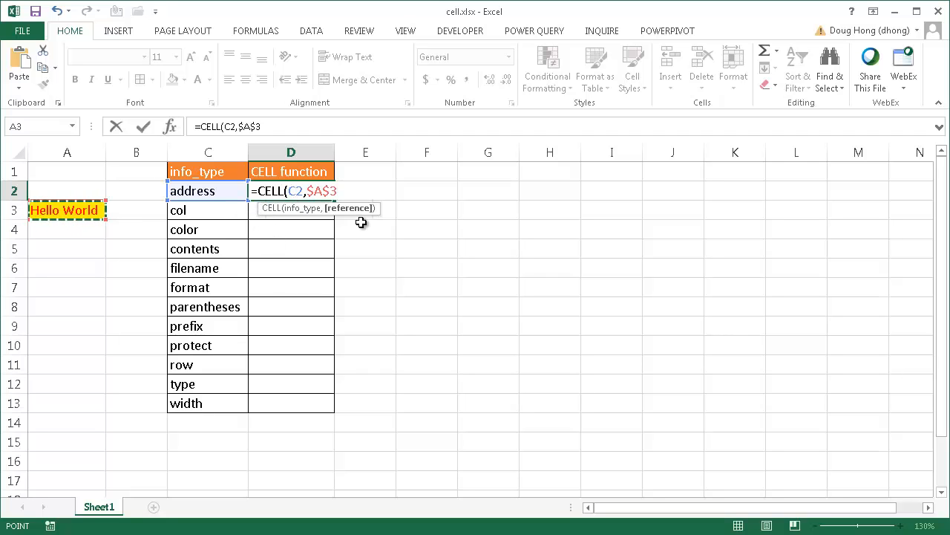
pyautogui.moveTo(362, 217)
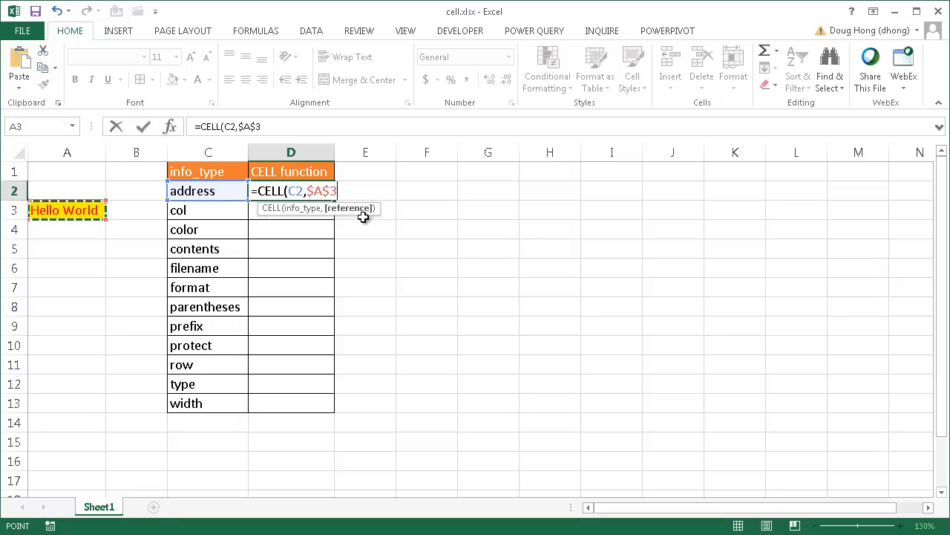
pyautogui.press('Enter')
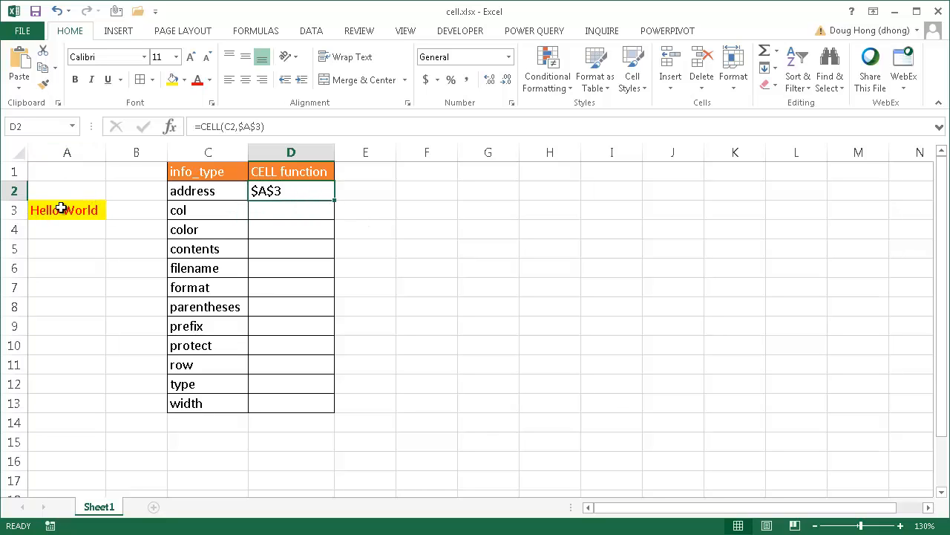
pyautogui.moveTo(335, 205)
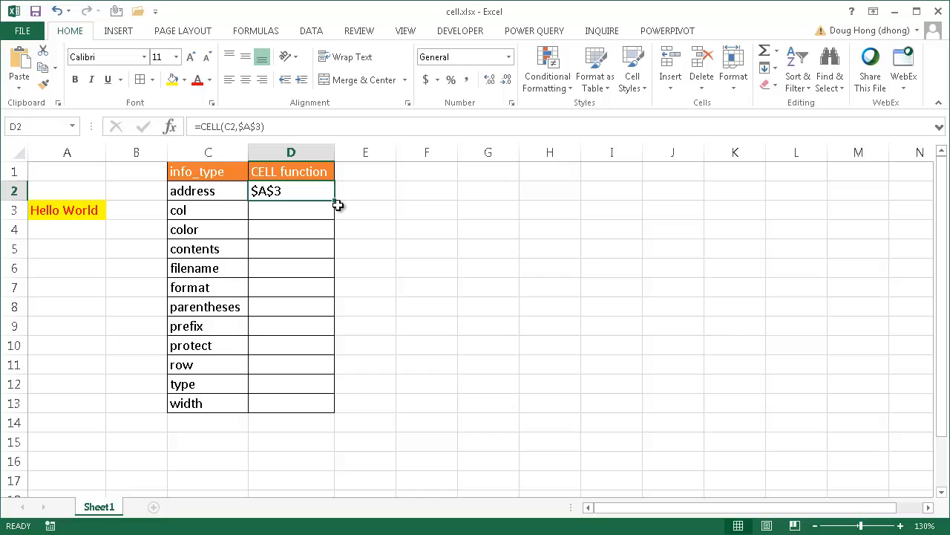
pyautogui.moveTo(335, 202)
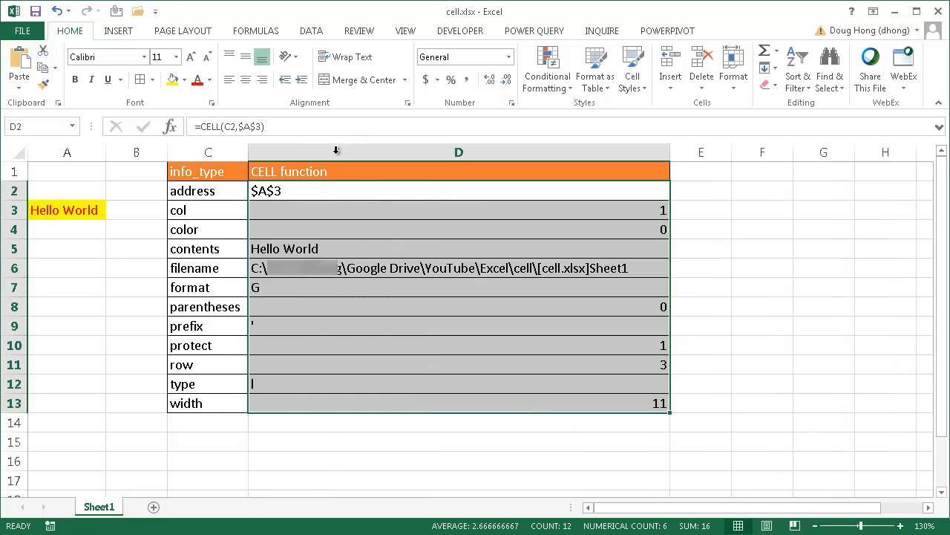
pyautogui.moveTo(303, 245)
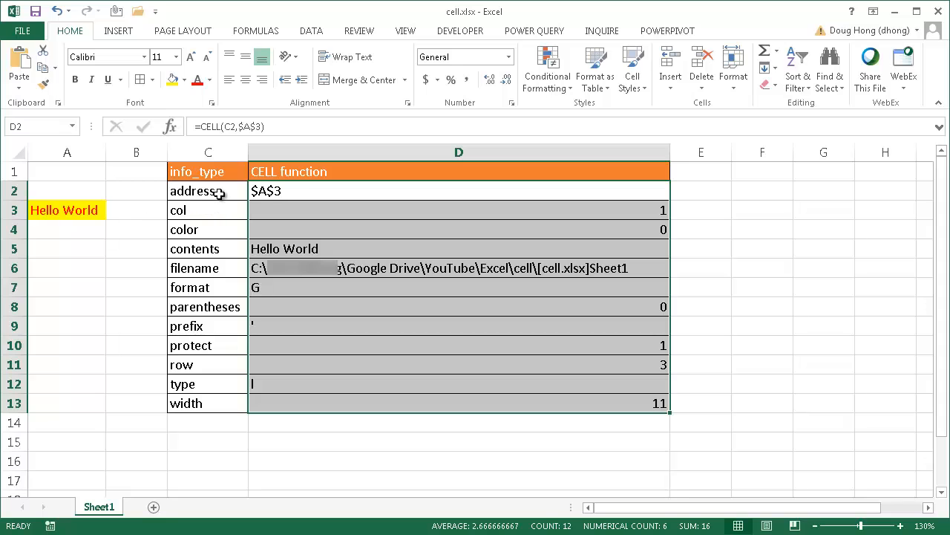
# Step: Review the CELL results for color, contents, format, type and row in column D
pyautogui.click(208, 229)
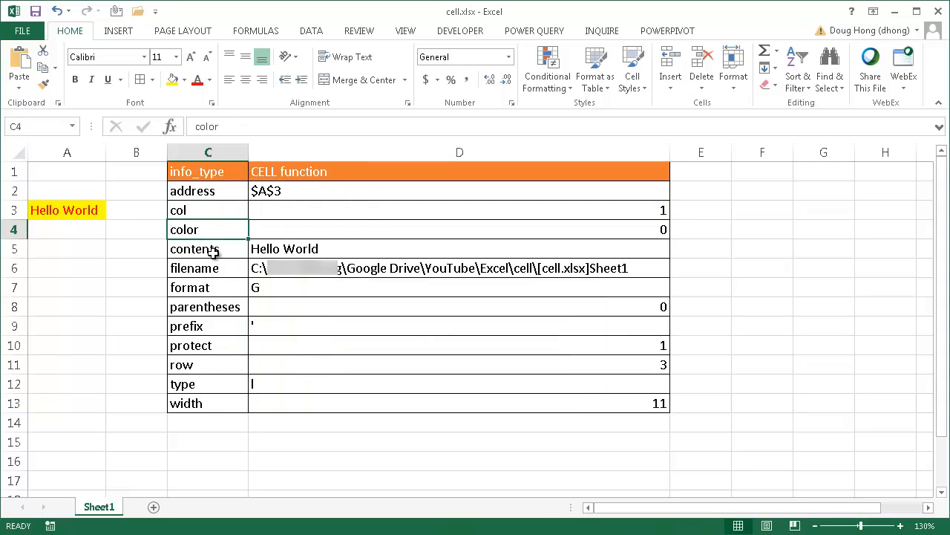
pyautogui.click(208, 249)
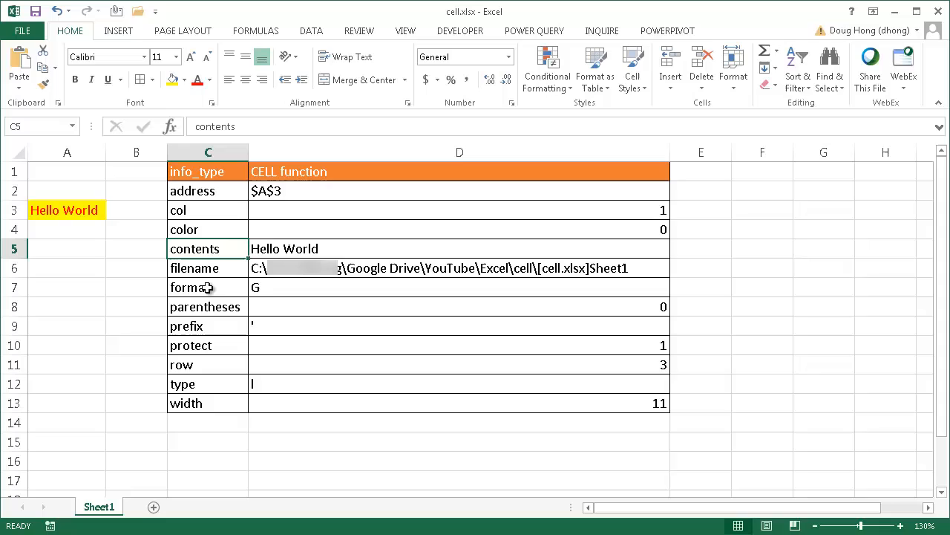
pyautogui.click(208, 288)
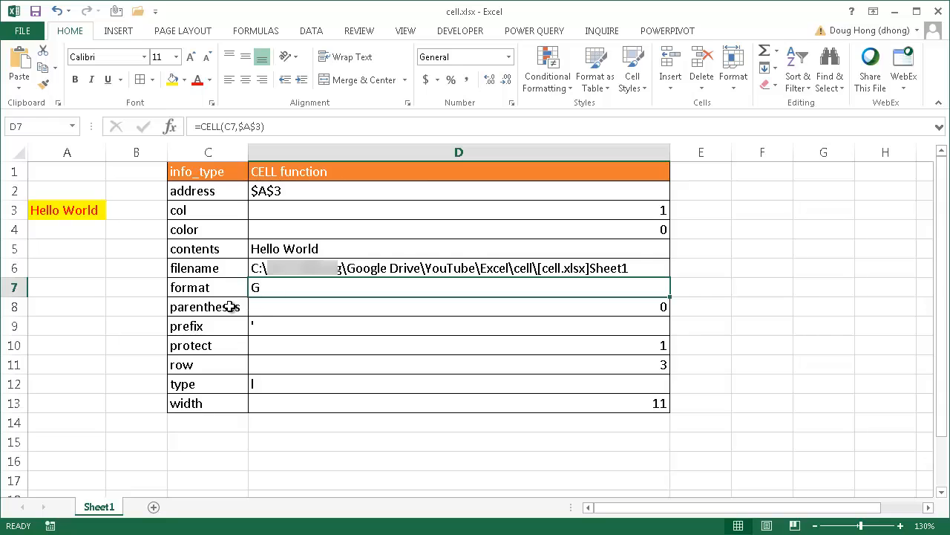
pyautogui.click(208, 306)
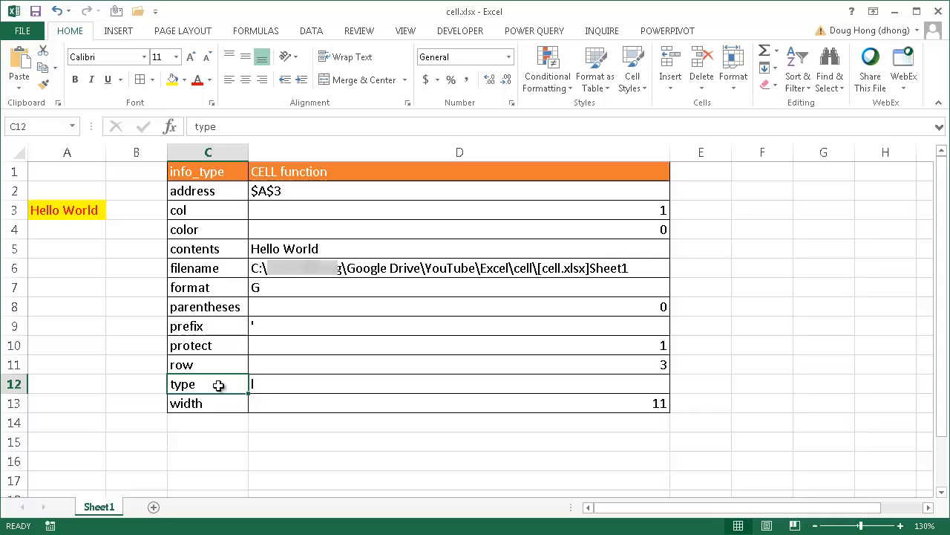
pyautogui.click(208, 364)
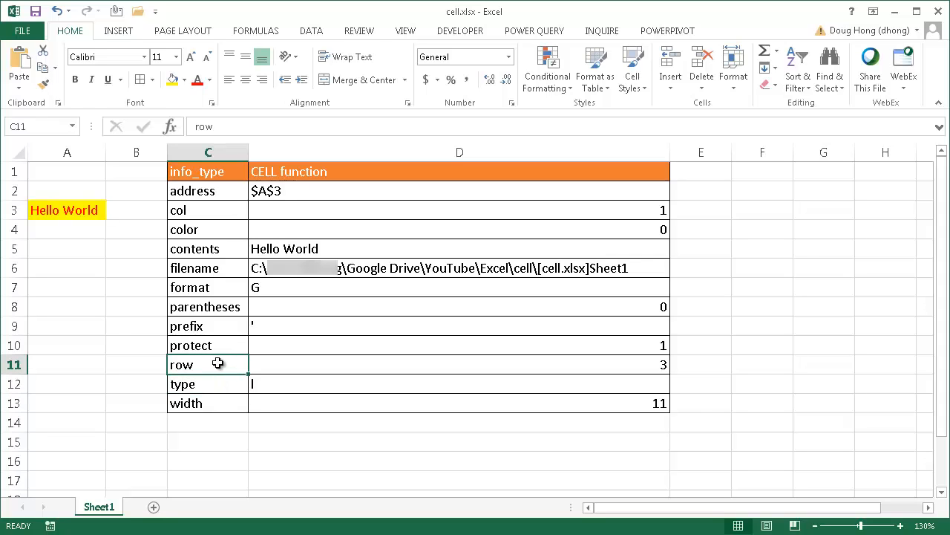
pyautogui.click(200, 402)
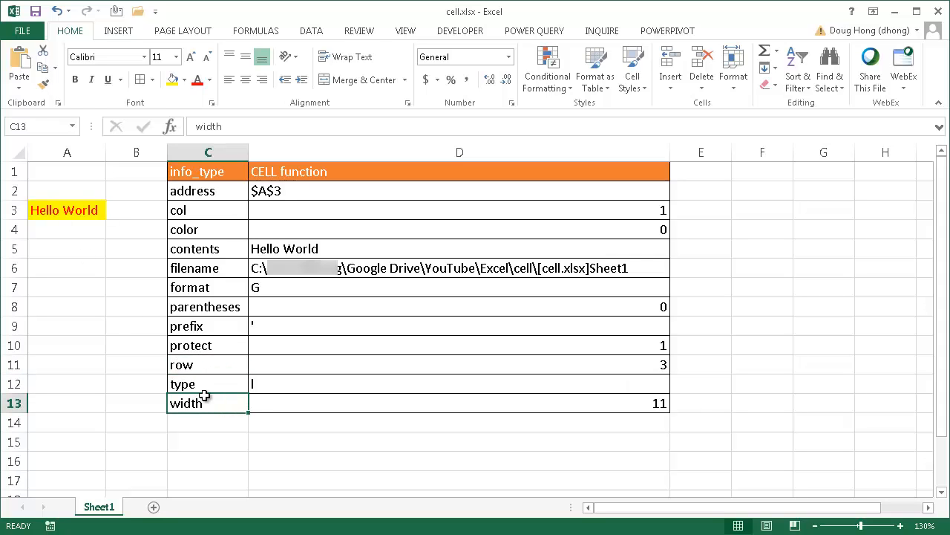
pyautogui.rightClick(67, 151)
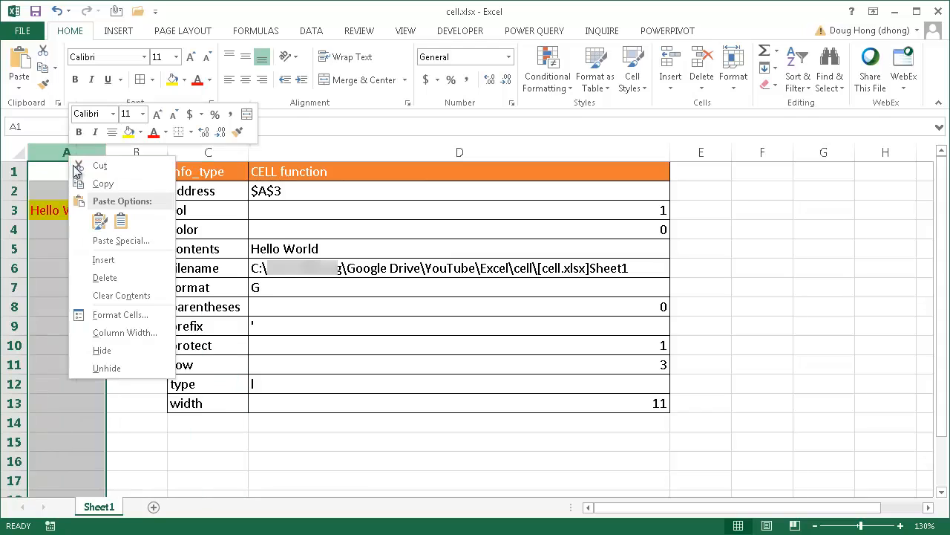
pyautogui.click(124, 332)
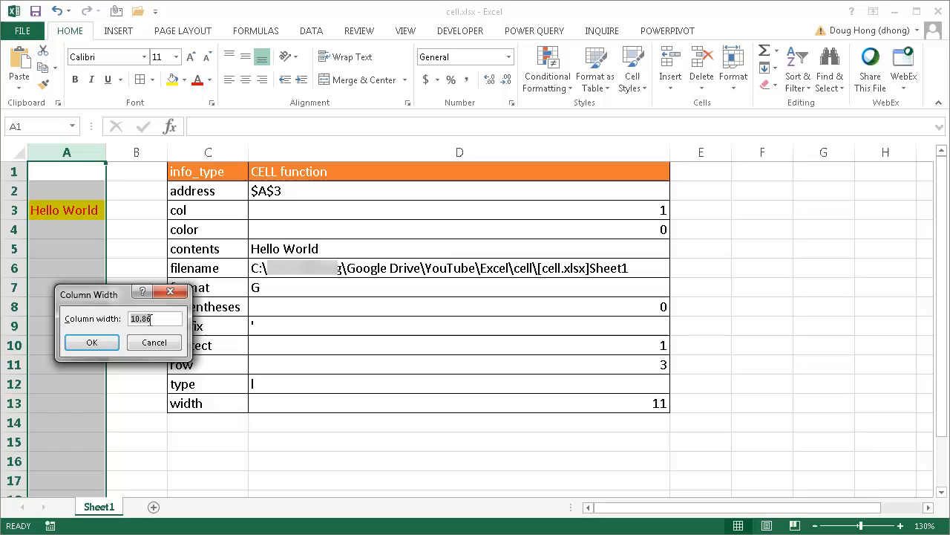
pyautogui.moveTo(155, 342)
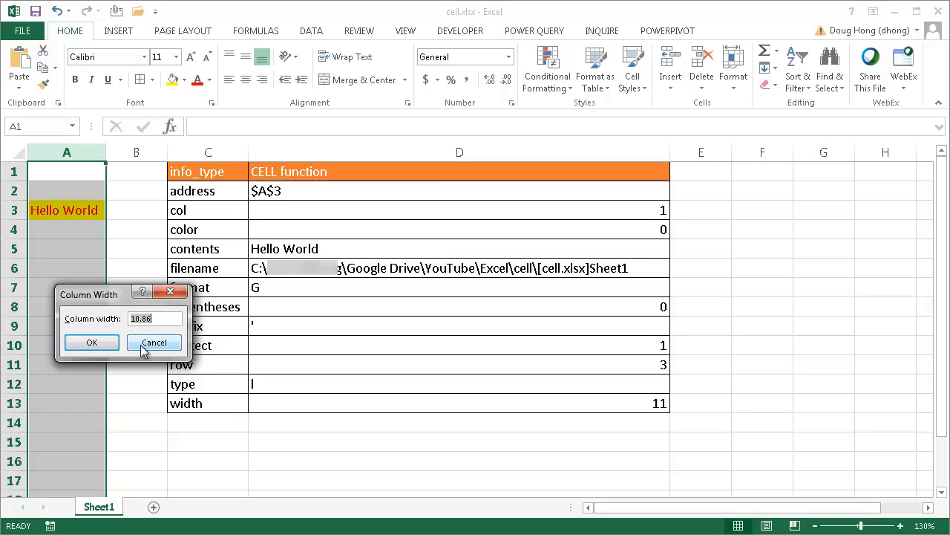
pyautogui.click(154, 341)
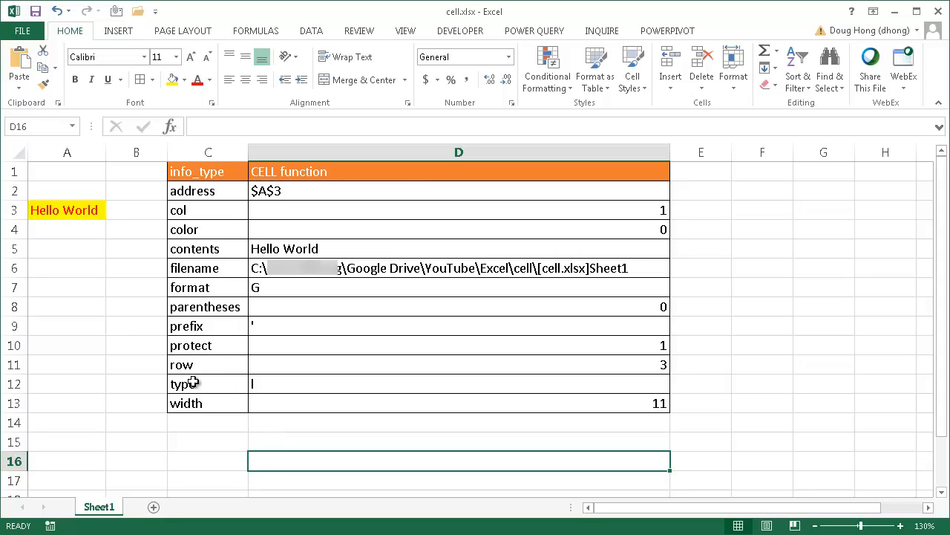
pyautogui.moveTo(211, 392)
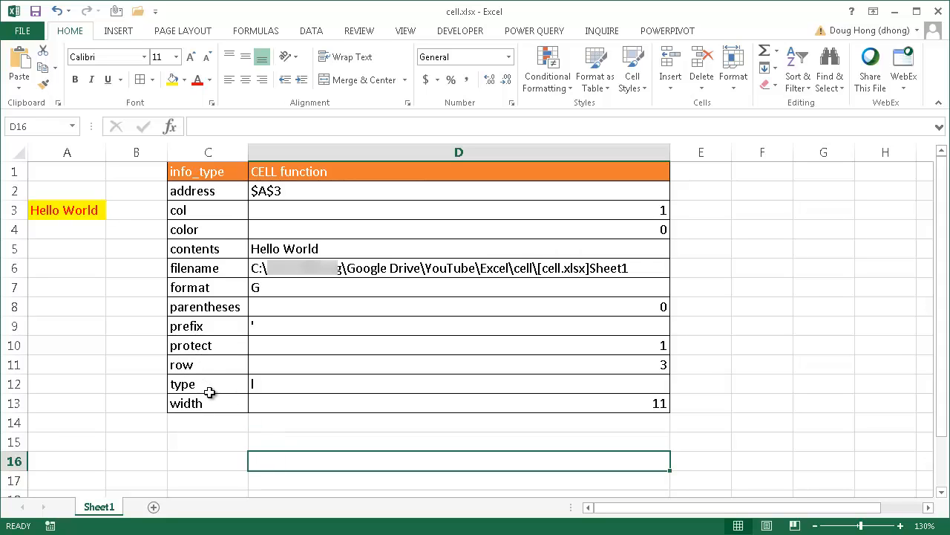
# Step: Write =IF(CELL("type",A3)="l","text", in D16, triggering Excel's correction offer
pyautogui.write('=IF(')
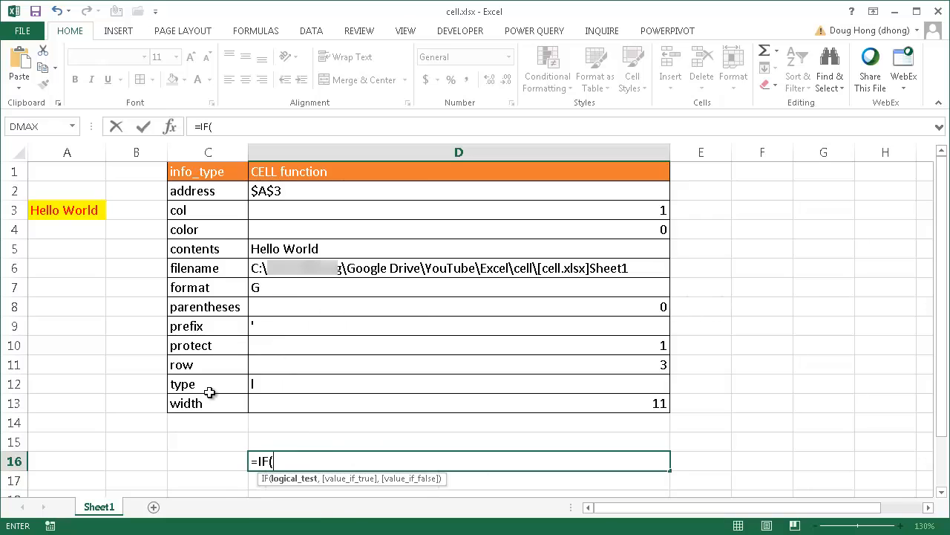
pyautogui.write('CELL("type')
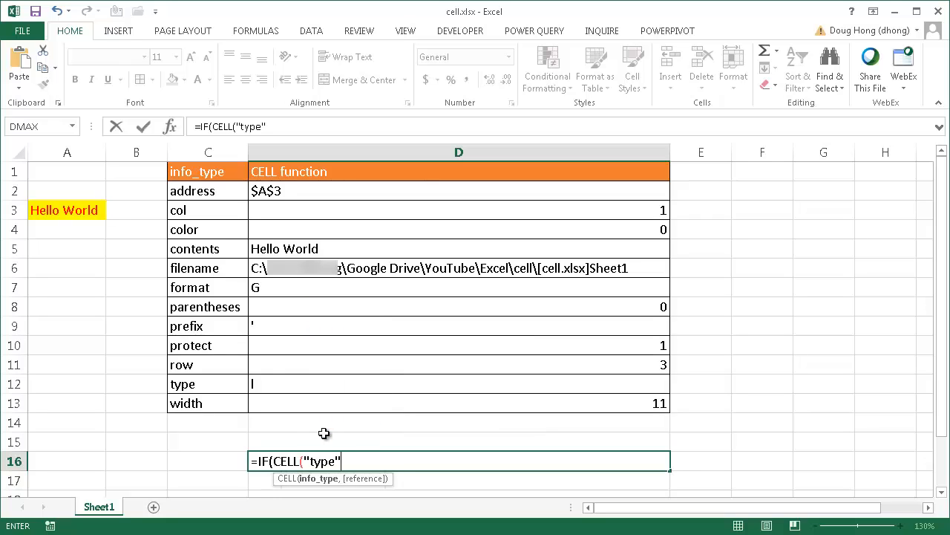
pyautogui.write(',')
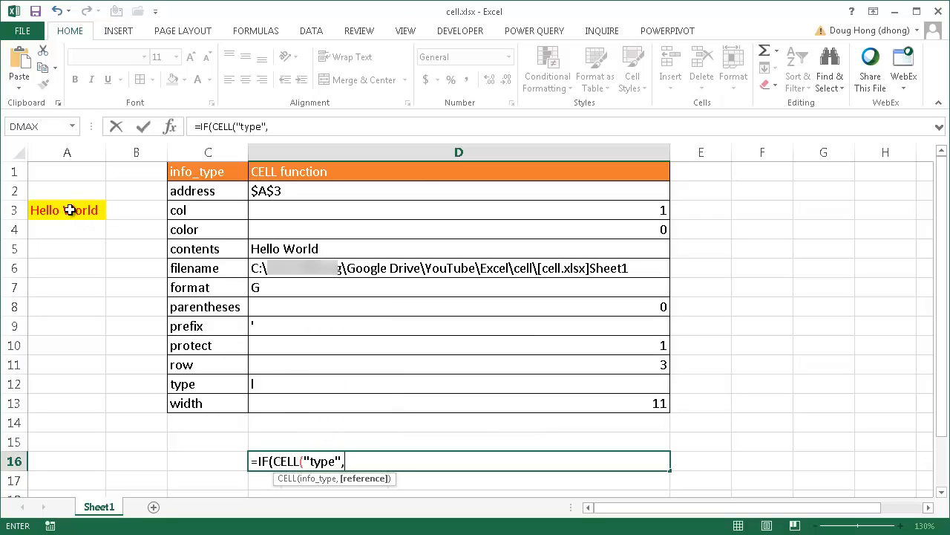
pyautogui.click(66, 211)
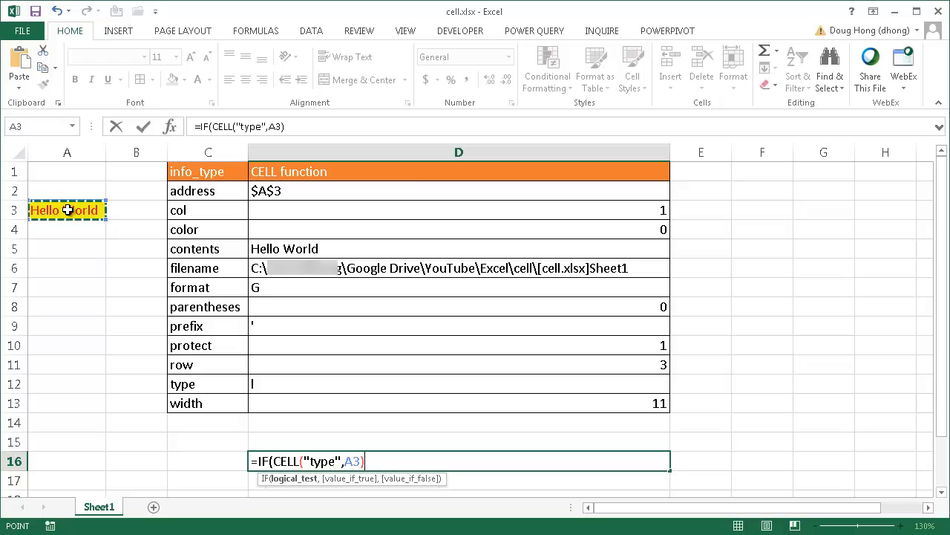
pyautogui.write('="')
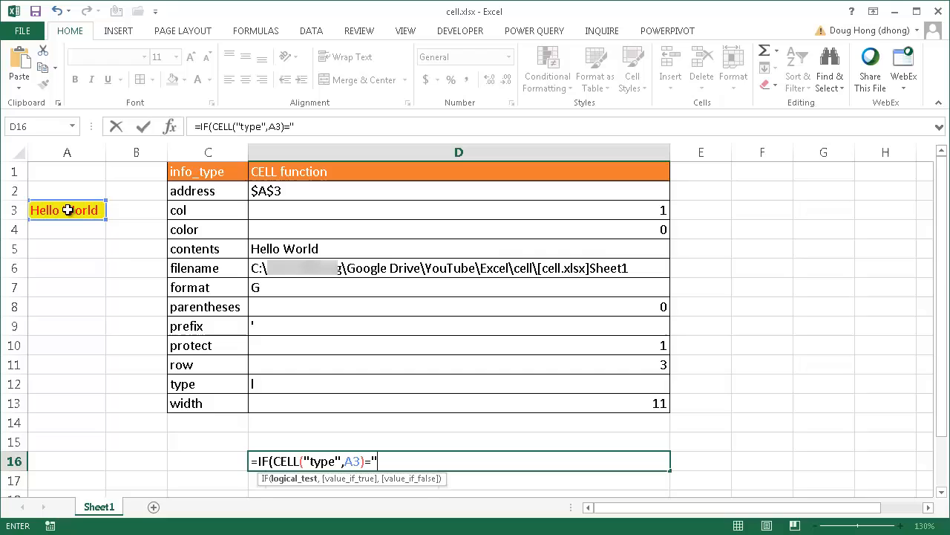
pyautogui.write('l')
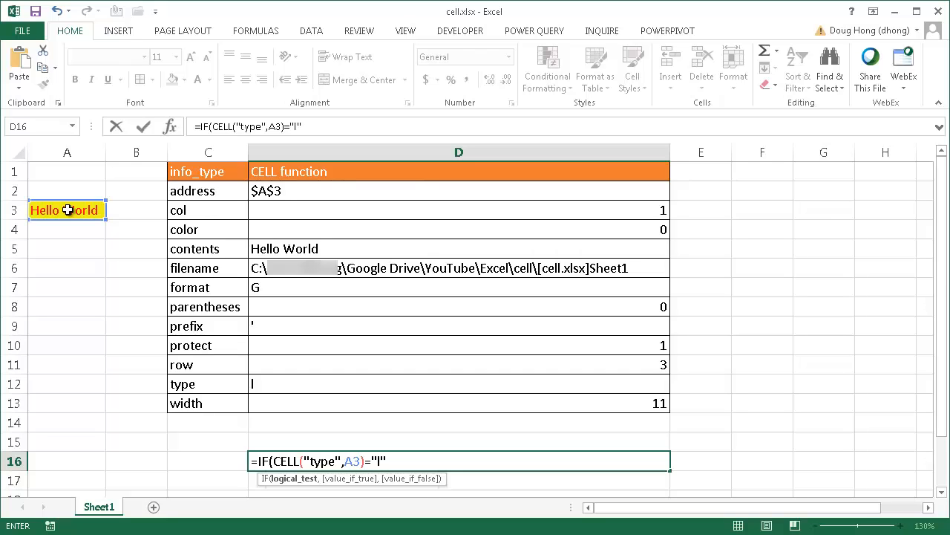
pyautogui.write(',"te')
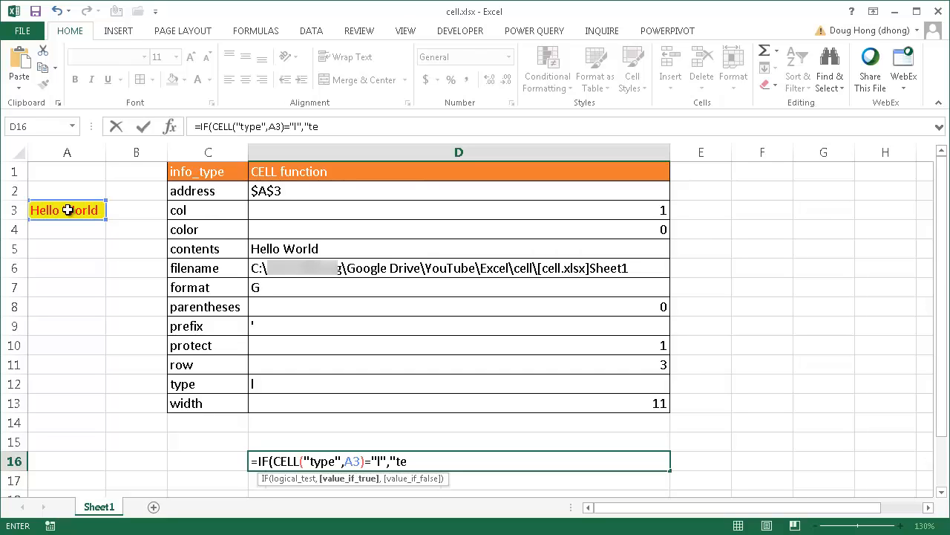
pyautogui.write('xt",')
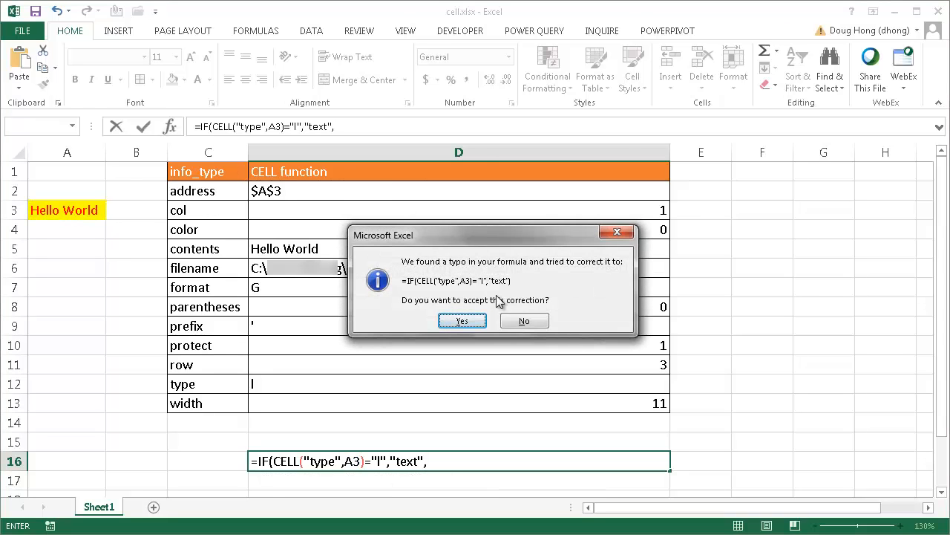
pyautogui.moveTo(463, 321)
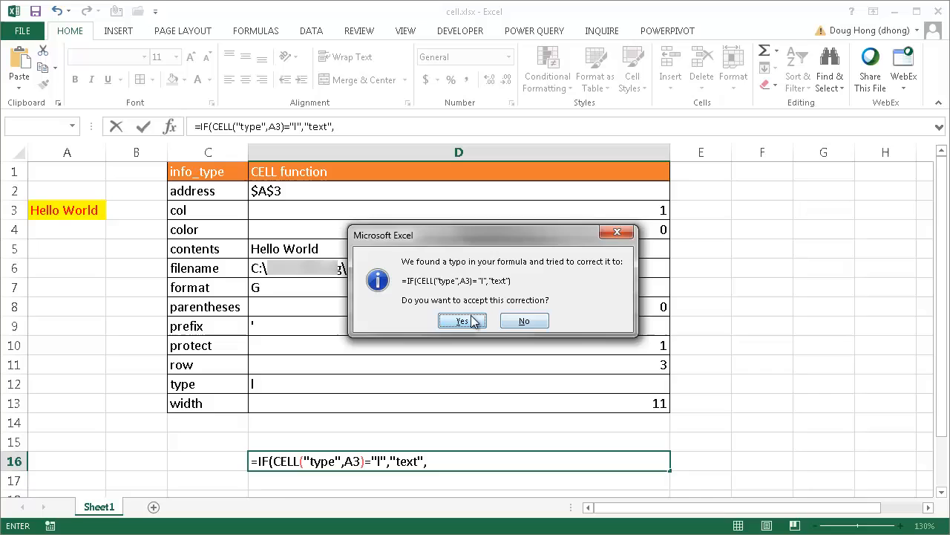
# Step: Dismiss the correction and finish D16 with the "not text" false result, showing text
pyautogui.click(462, 321)
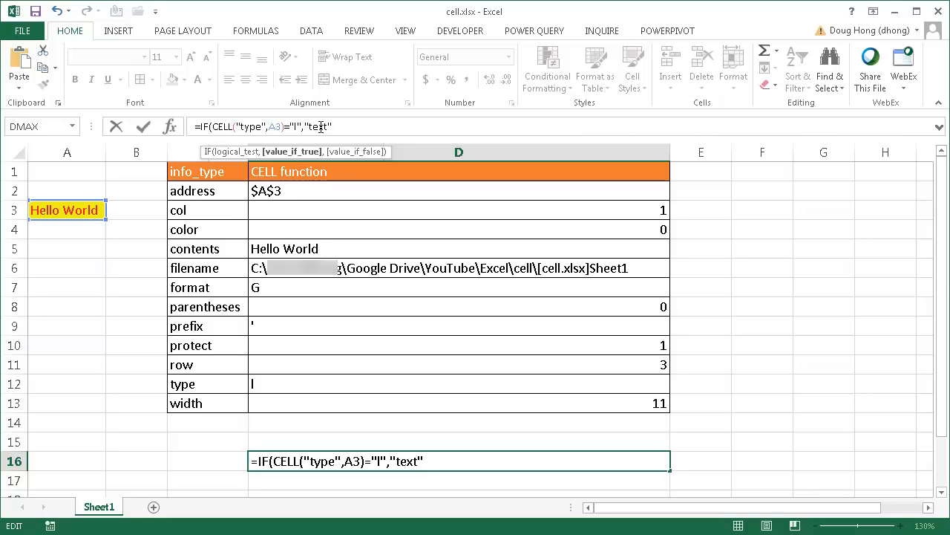
pyautogui.write(',"')
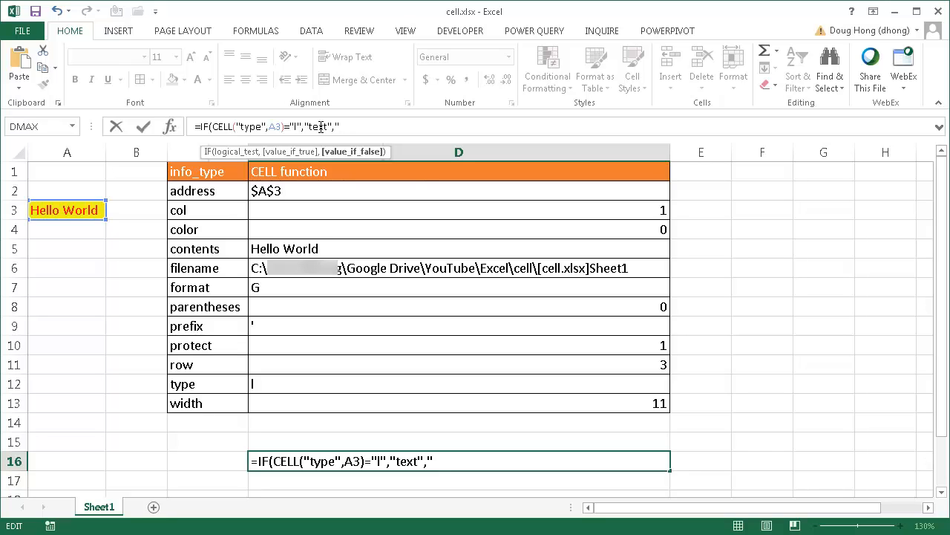
pyautogui.write('not tex')
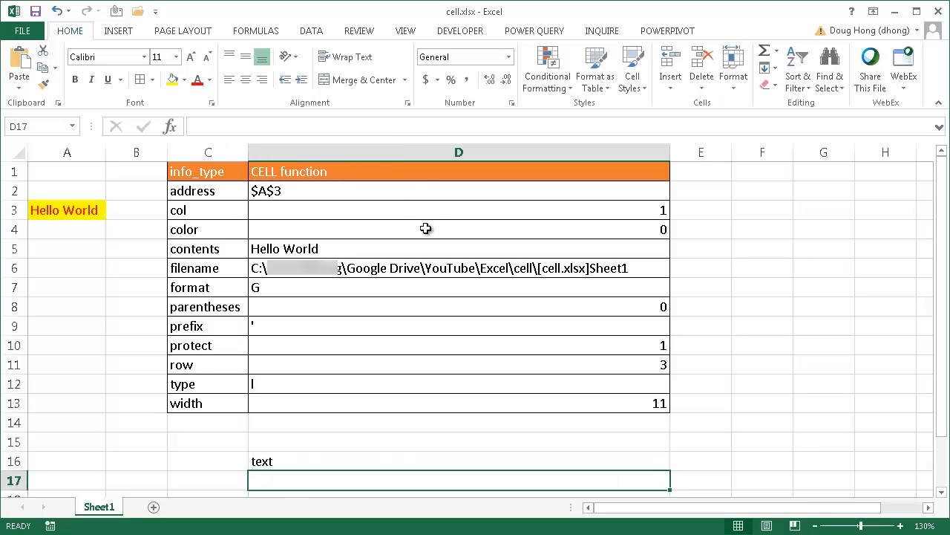
# Step: Test D16 by changing A3's contents, ending with Hello so it reads text again
pyautogui.click(458, 460)
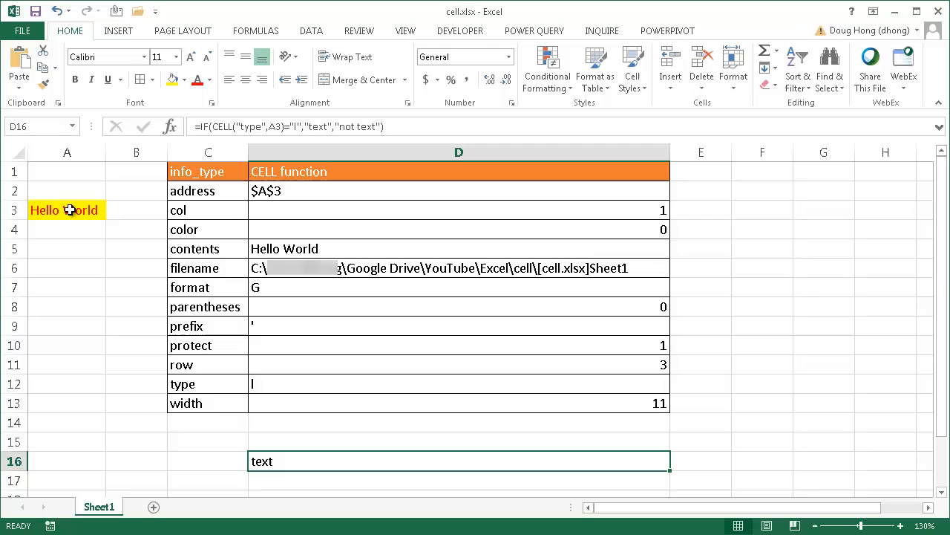
pyautogui.write('143')
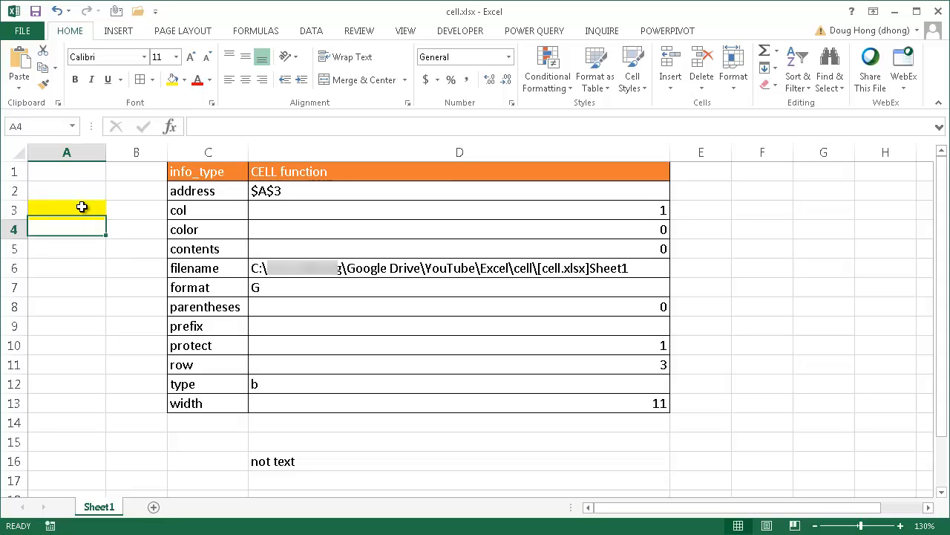
pyautogui.moveTo(63, 211)
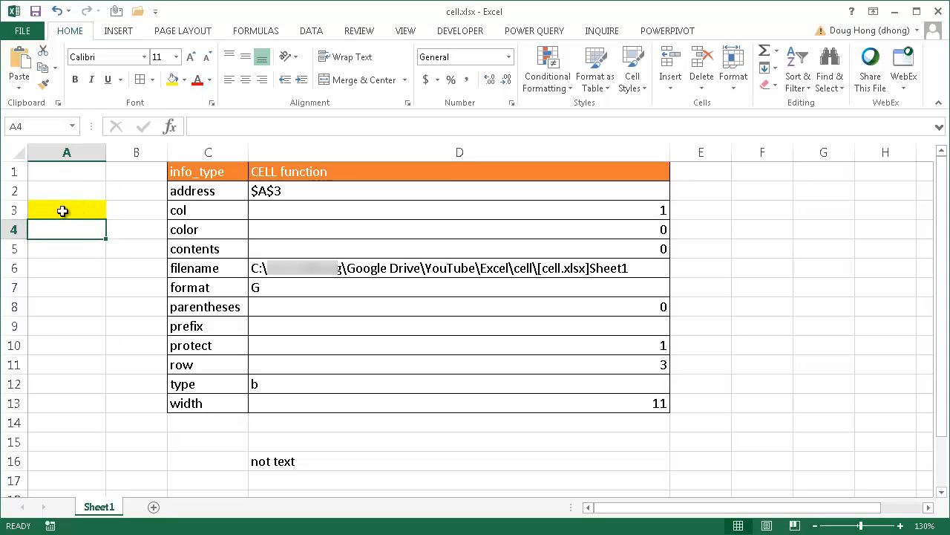
pyautogui.write('Helllo')
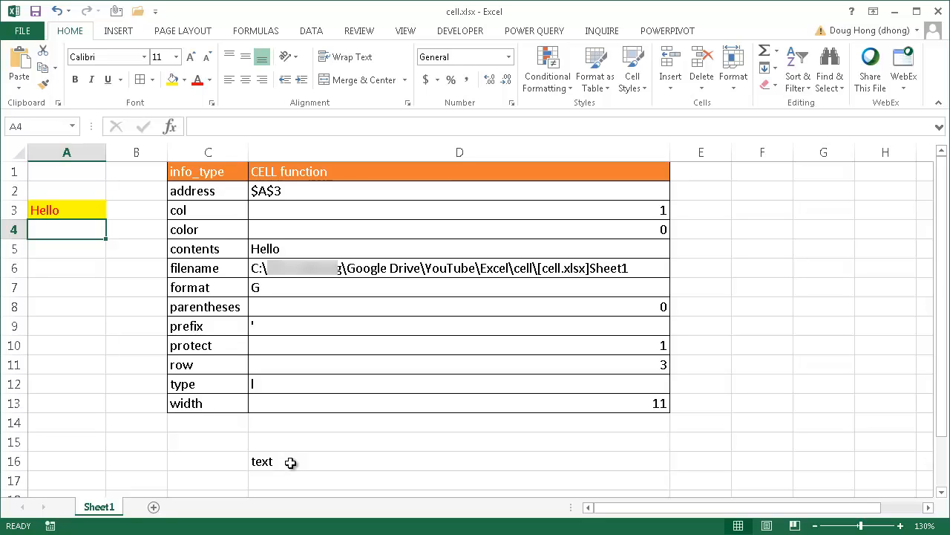
pyautogui.moveTo(285, 462)
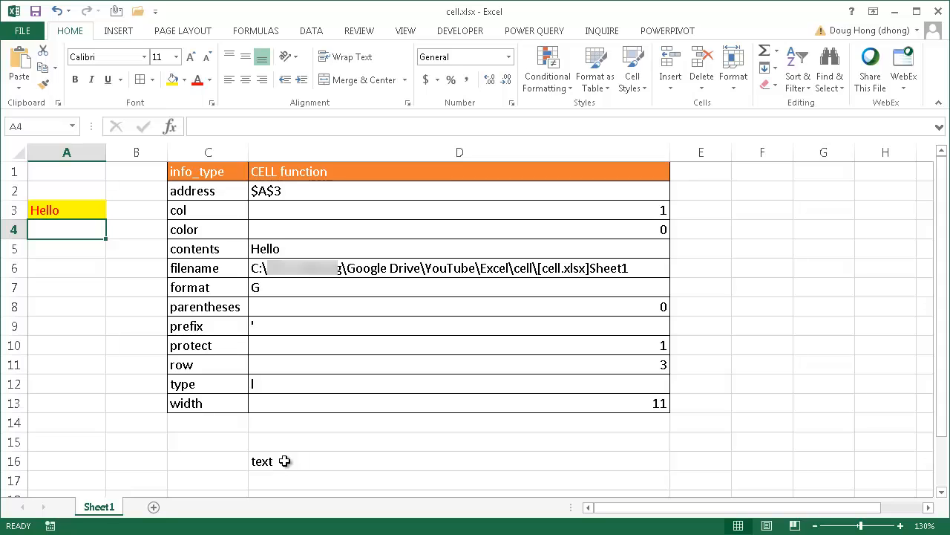